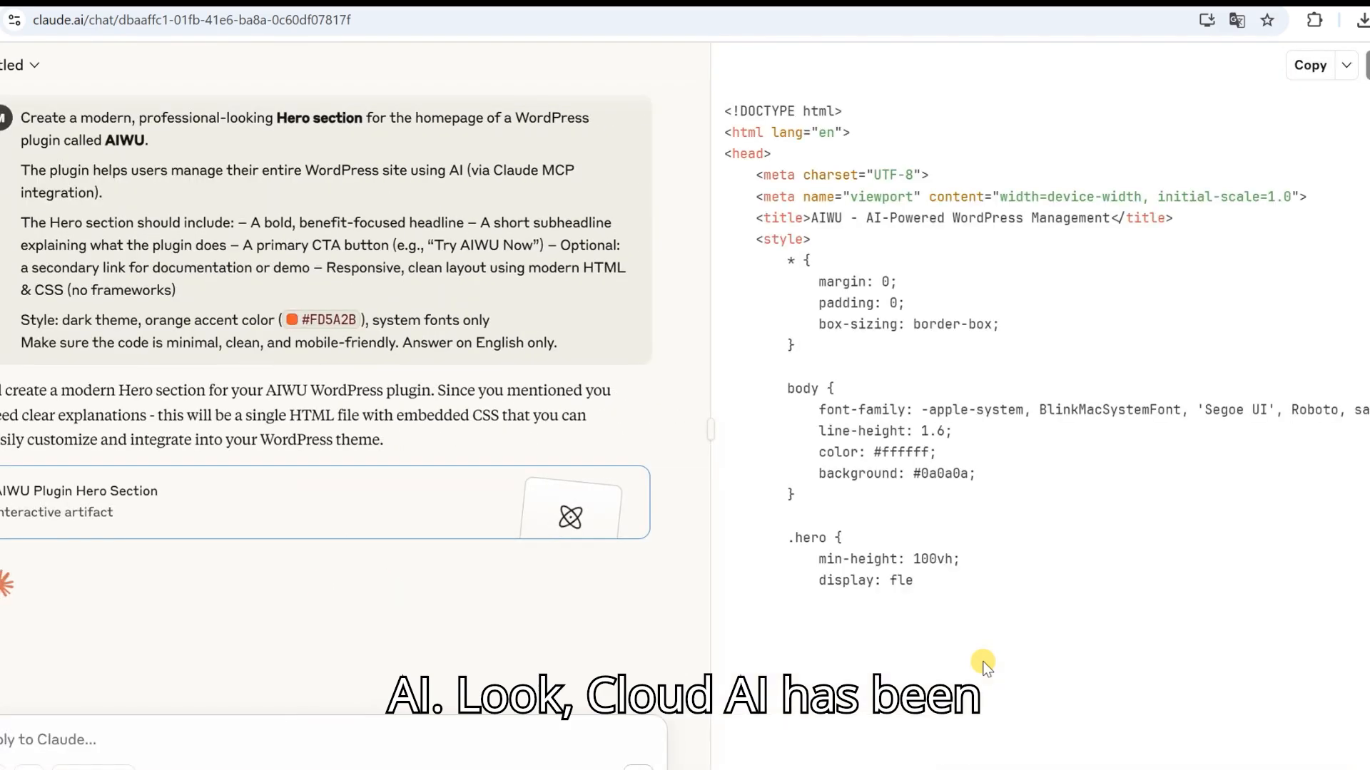
Step: Review the hero section artifact and the live aiwuplugin.com claude-mcp-integration page sections
{"action": "scroll", "scroll_direction": "down", "scroll_amount": 3}
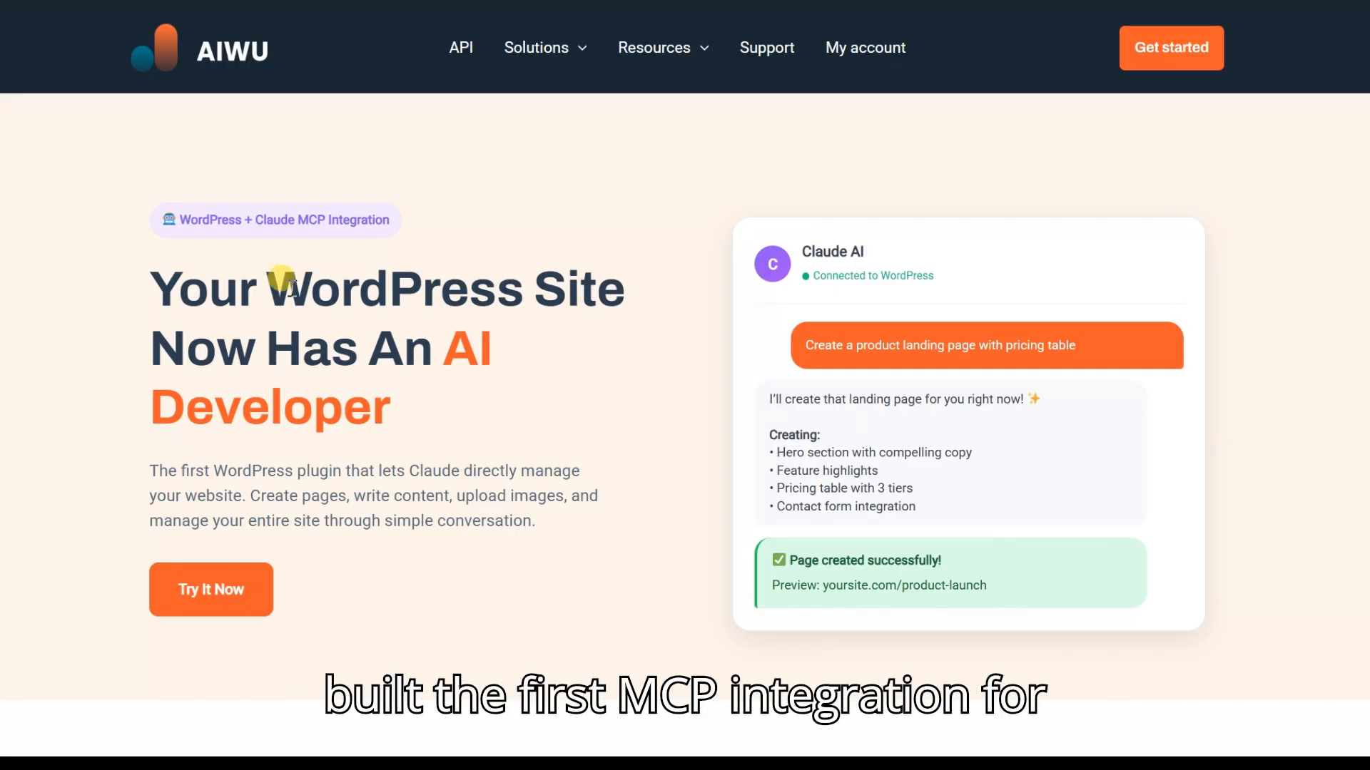
{"action": "scroll", "scroll_direction": "down", "scroll_amount": 3}
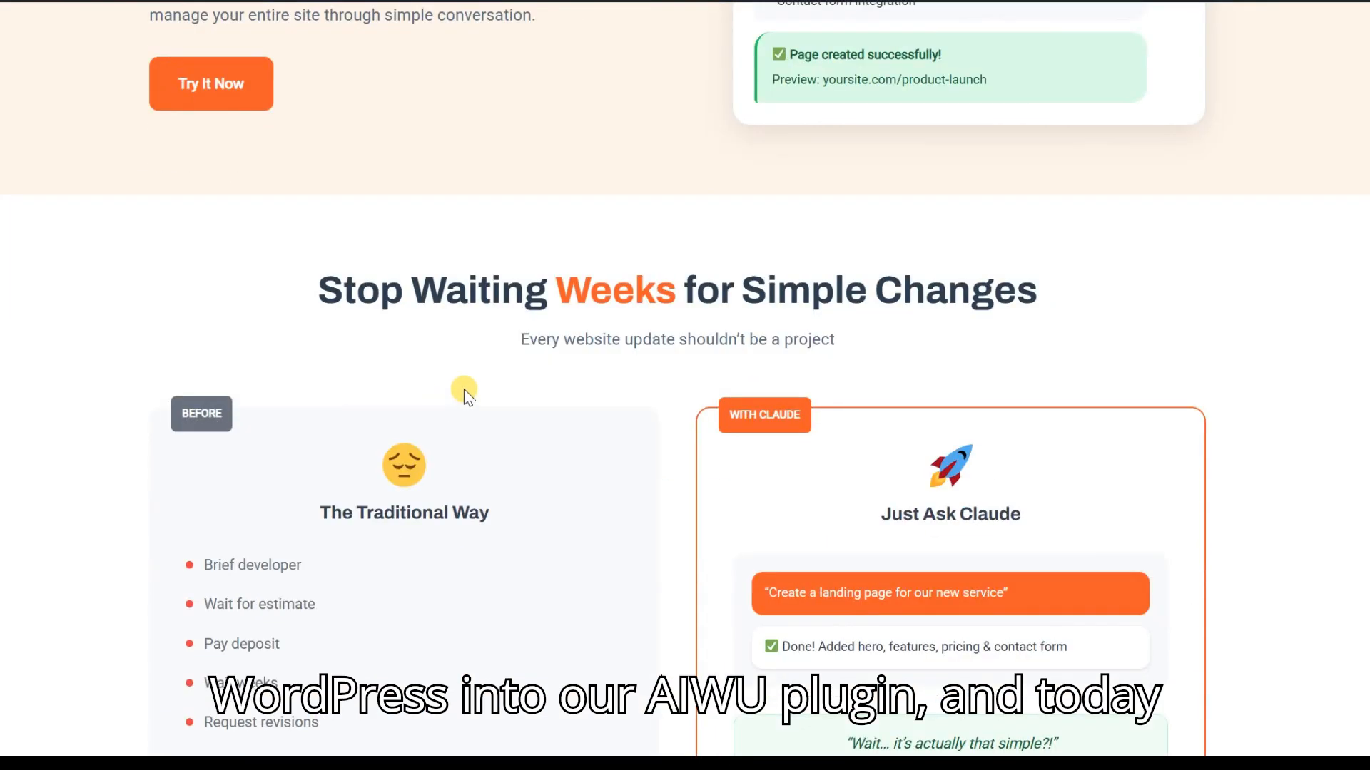
{"action": "scroll", "scroll_direction": "down", "scroll_amount": 3}
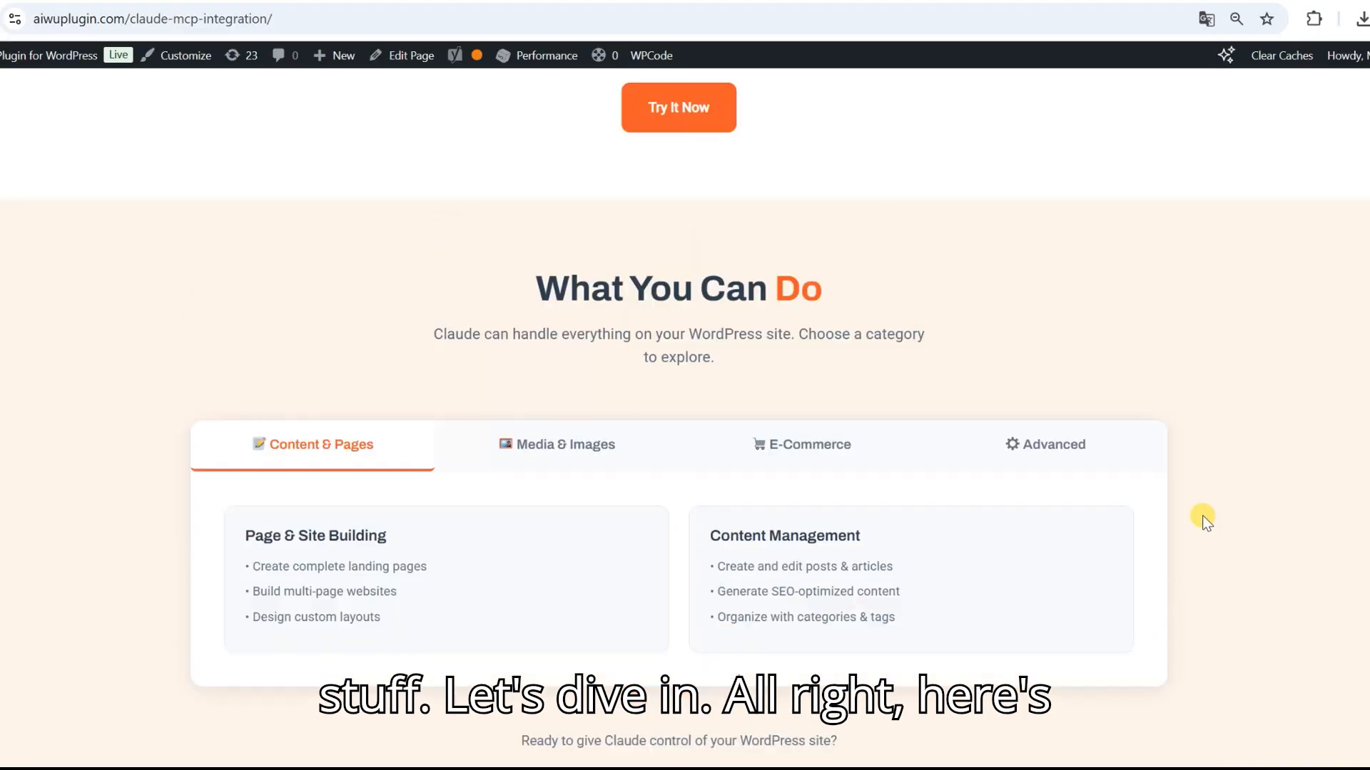
{"action": "left_click", "coordinate": [235, 117]}
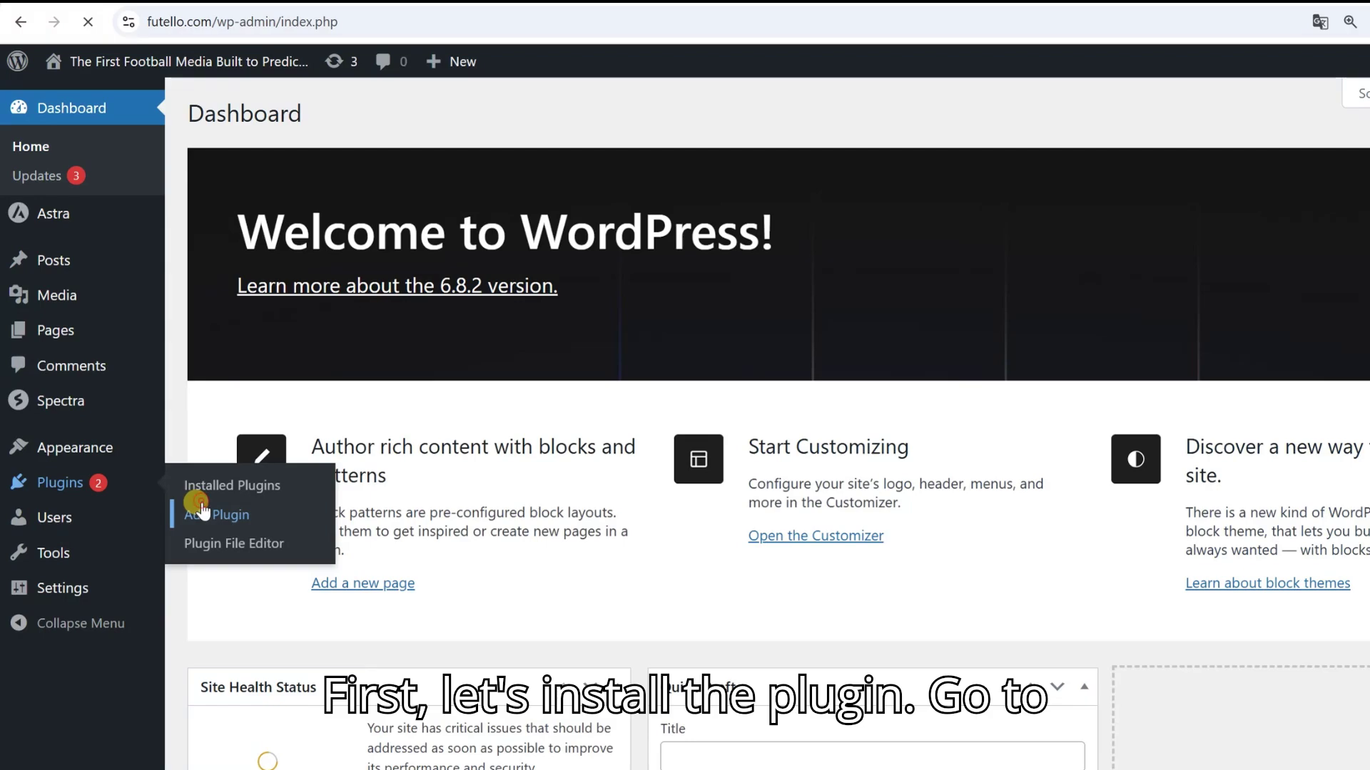
Step: Search Add Plugin for 'AIWU', install it and activate it
{"action": "left_click", "coordinate": [217, 515]}
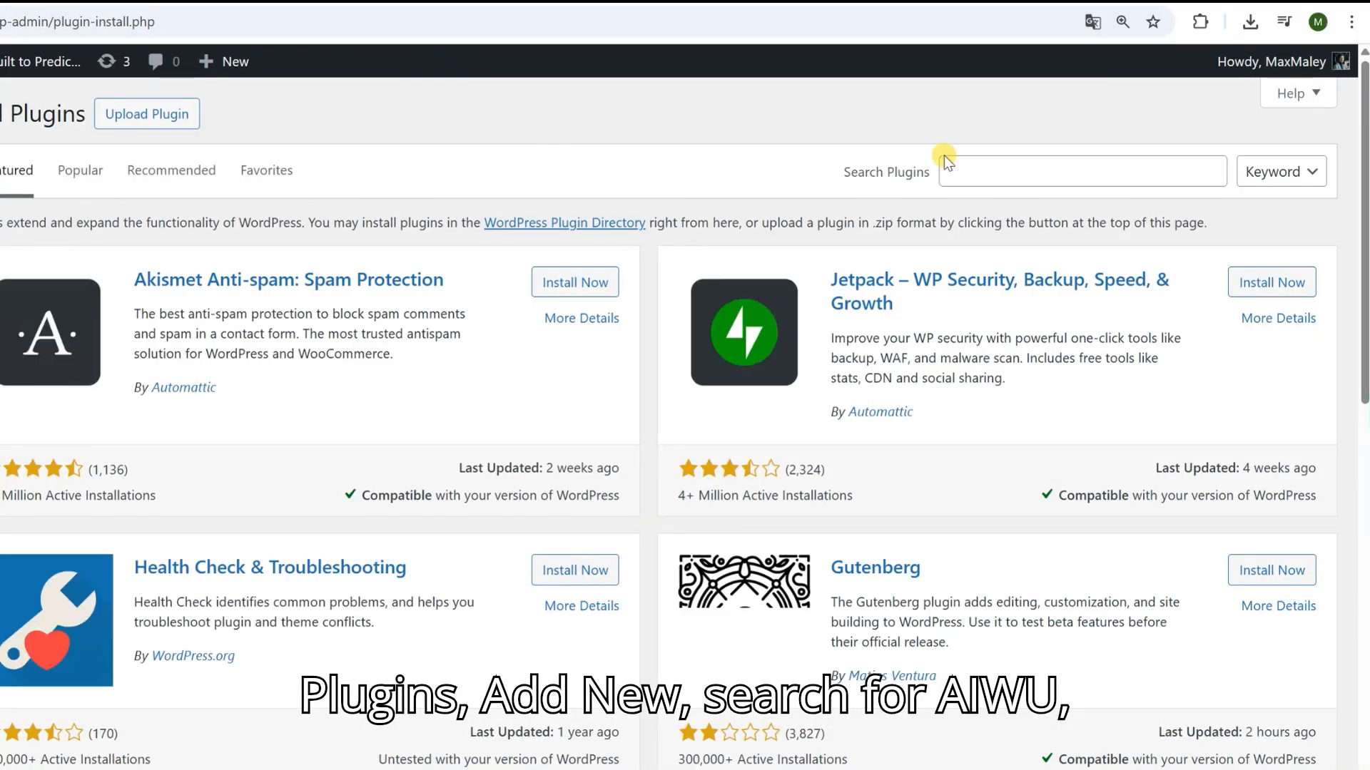
{"action": "type", "text": "AIWU"}
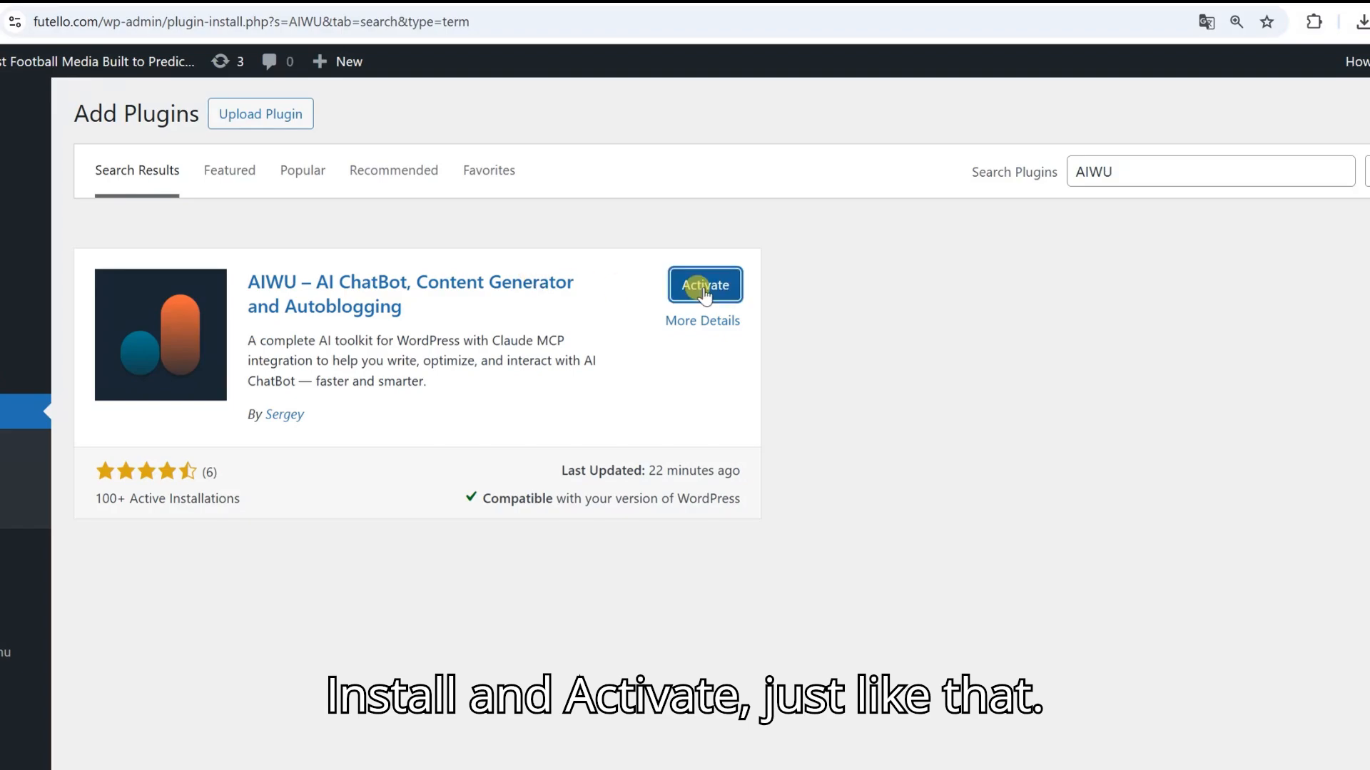
{"action": "left_click", "coordinate": [705, 284]}
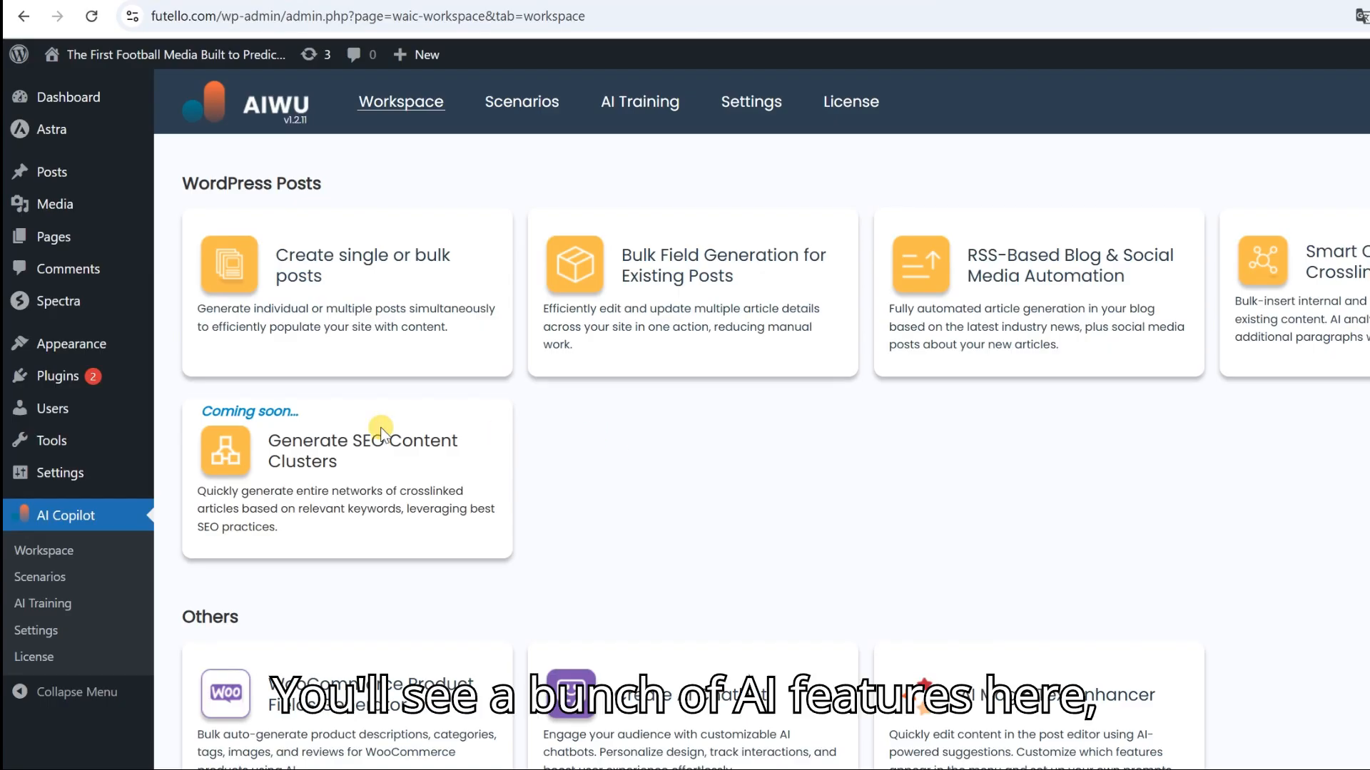
Step: Enable MCP with an access token and MCP logging in AIWU plugin settings, then return to claude.ai/new
{"action": "left_click", "coordinate": [741, 103]}
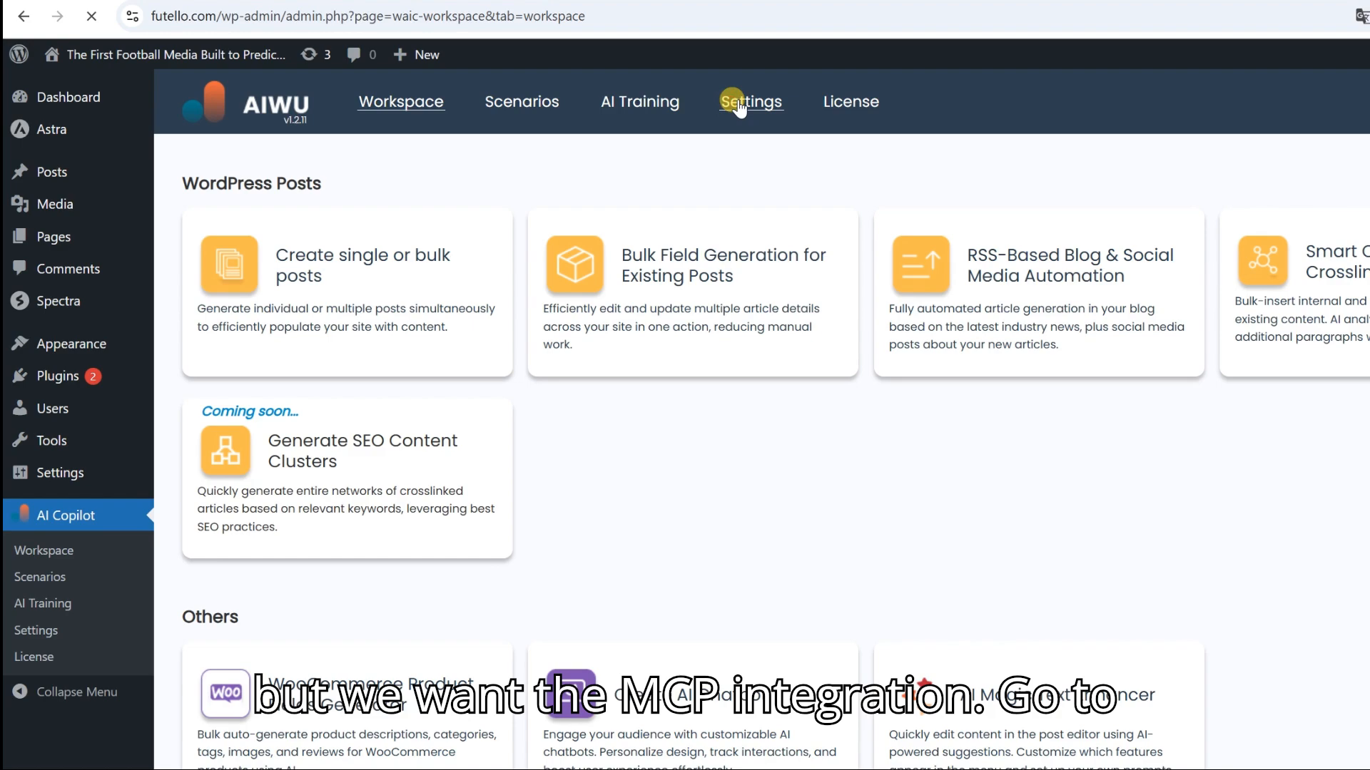
{"action": "left_click", "coordinate": [750, 101]}
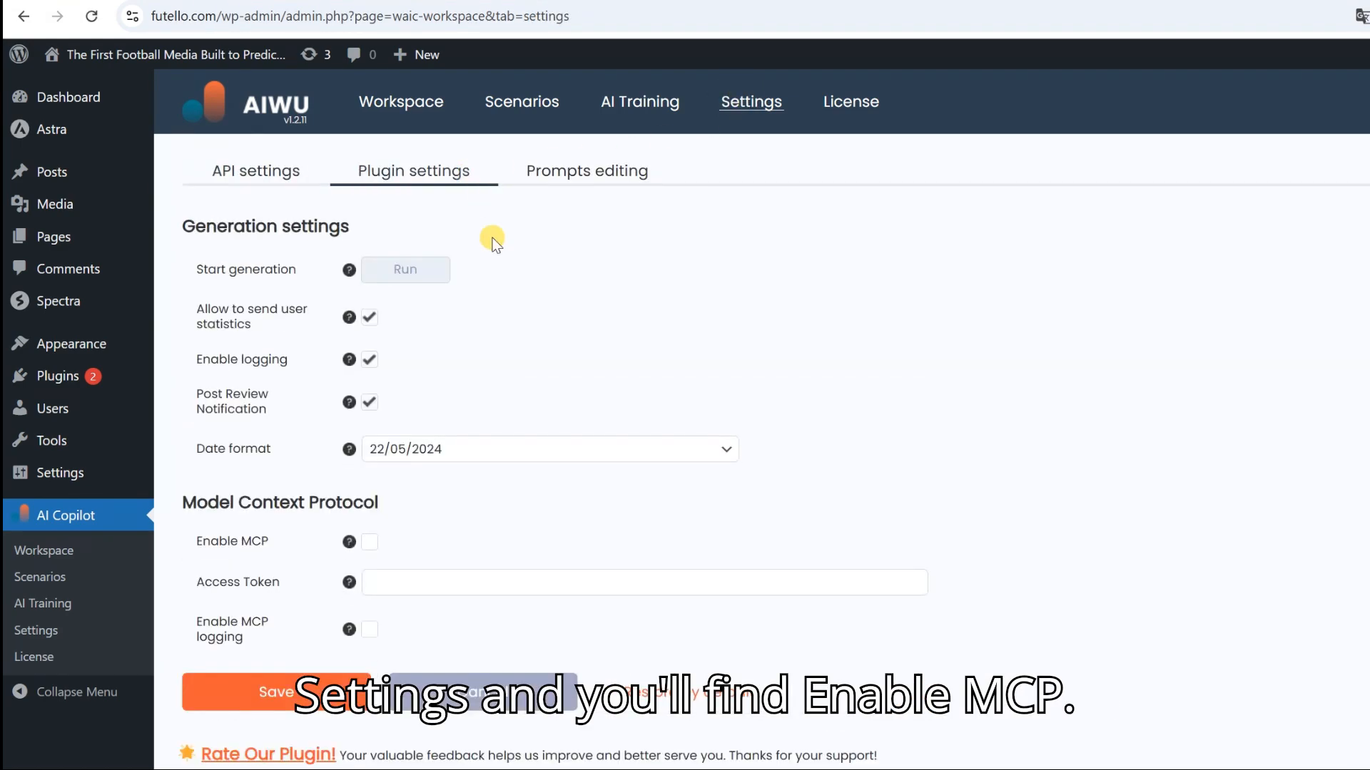
{"action": "left_click", "coordinate": [368, 542]}
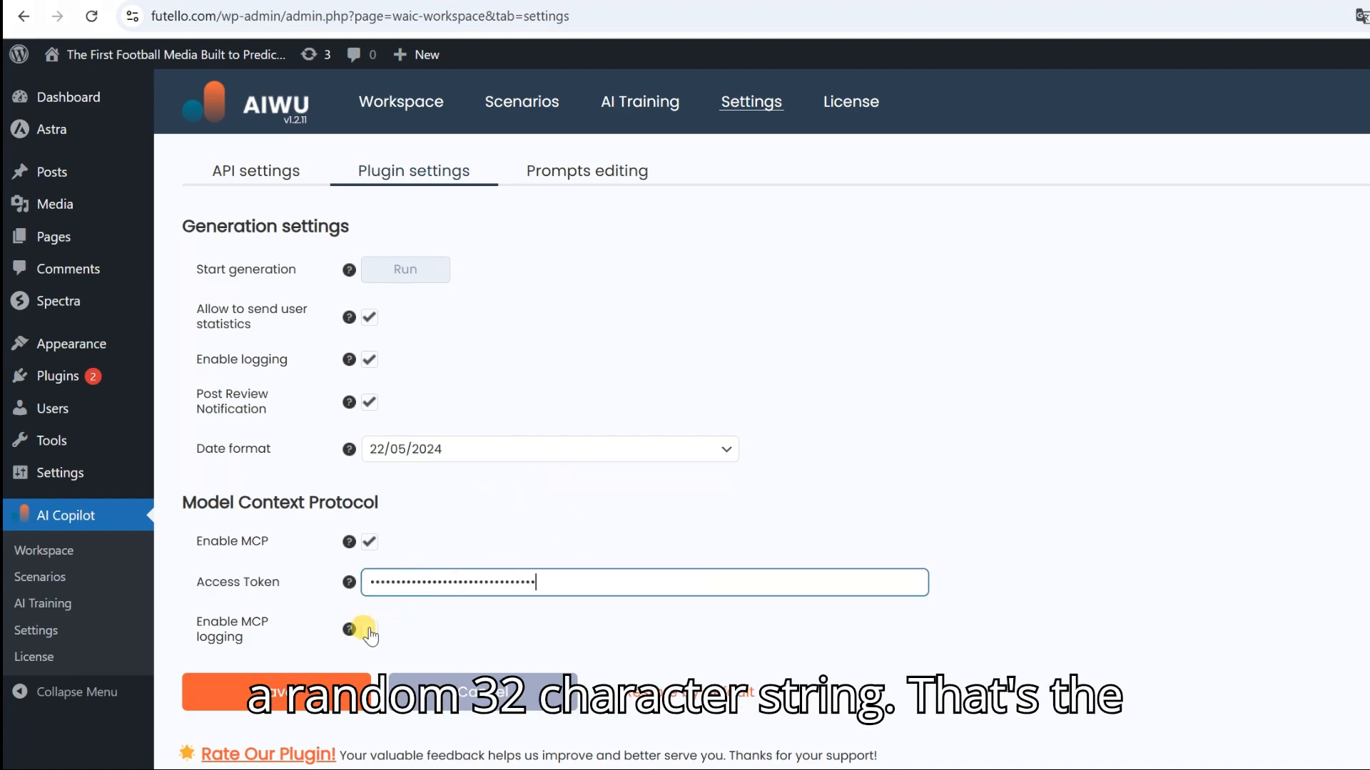
{"action": "left_click", "coordinate": [368, 629]}
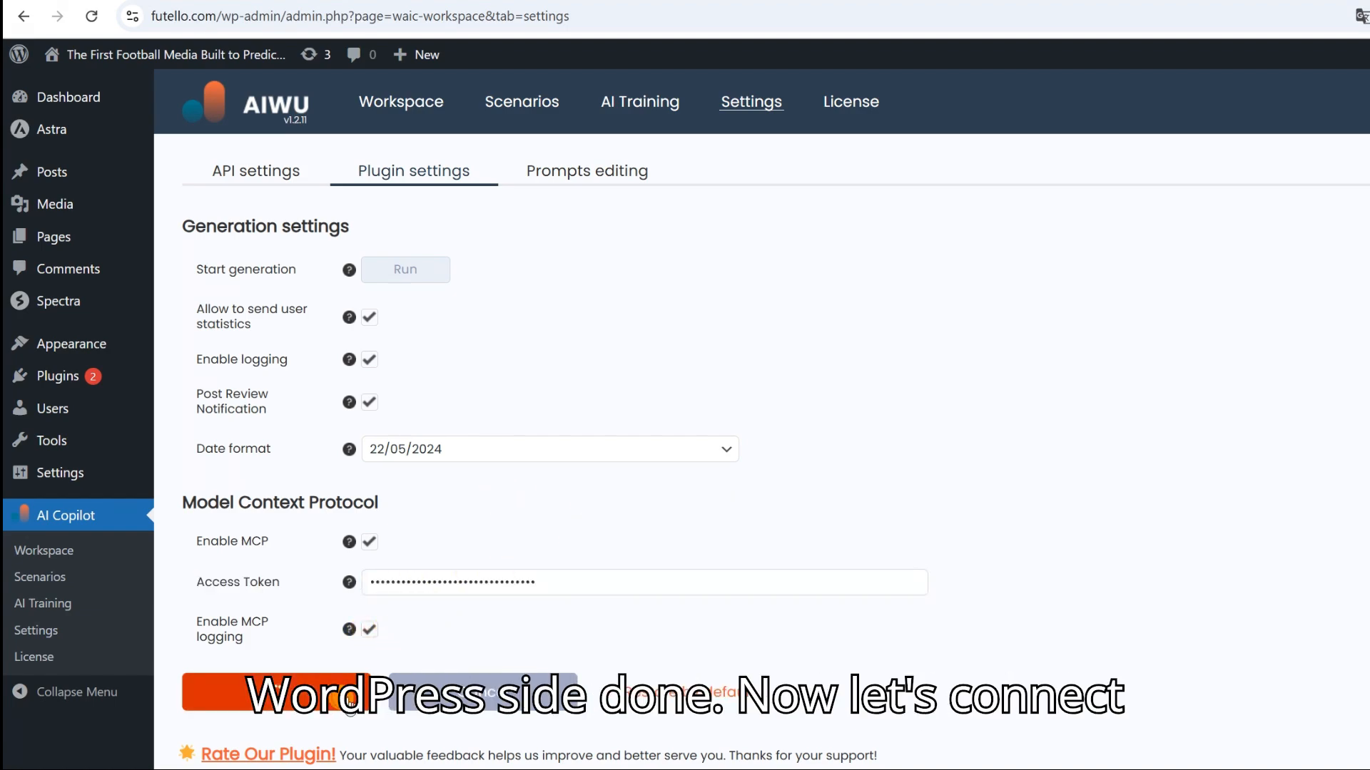
{"action": "type", "text": "claude.ai/new"}
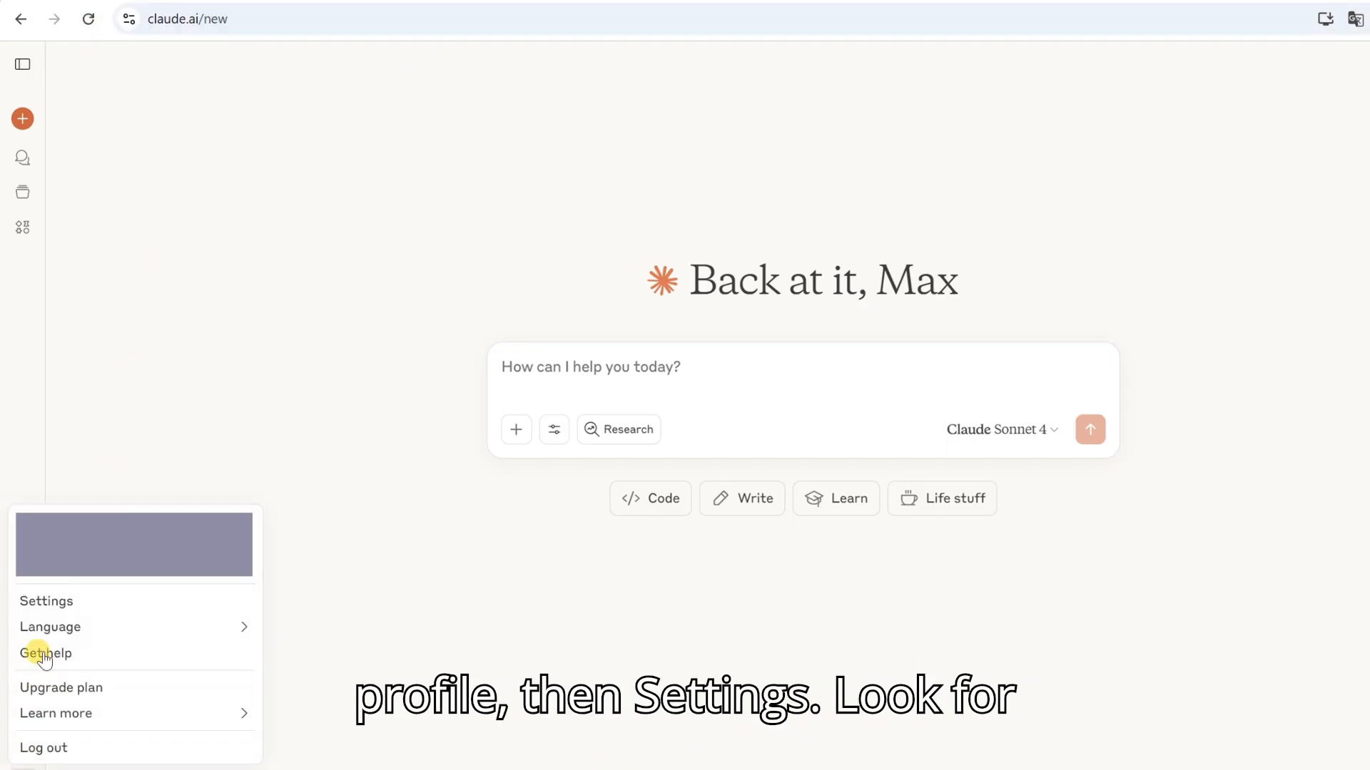
Step: Add a custom connector 'AIWU TEST' with the site's MCP URL and confirm trusting it
{"action": "left_click", "coordinate": [46, 601]}
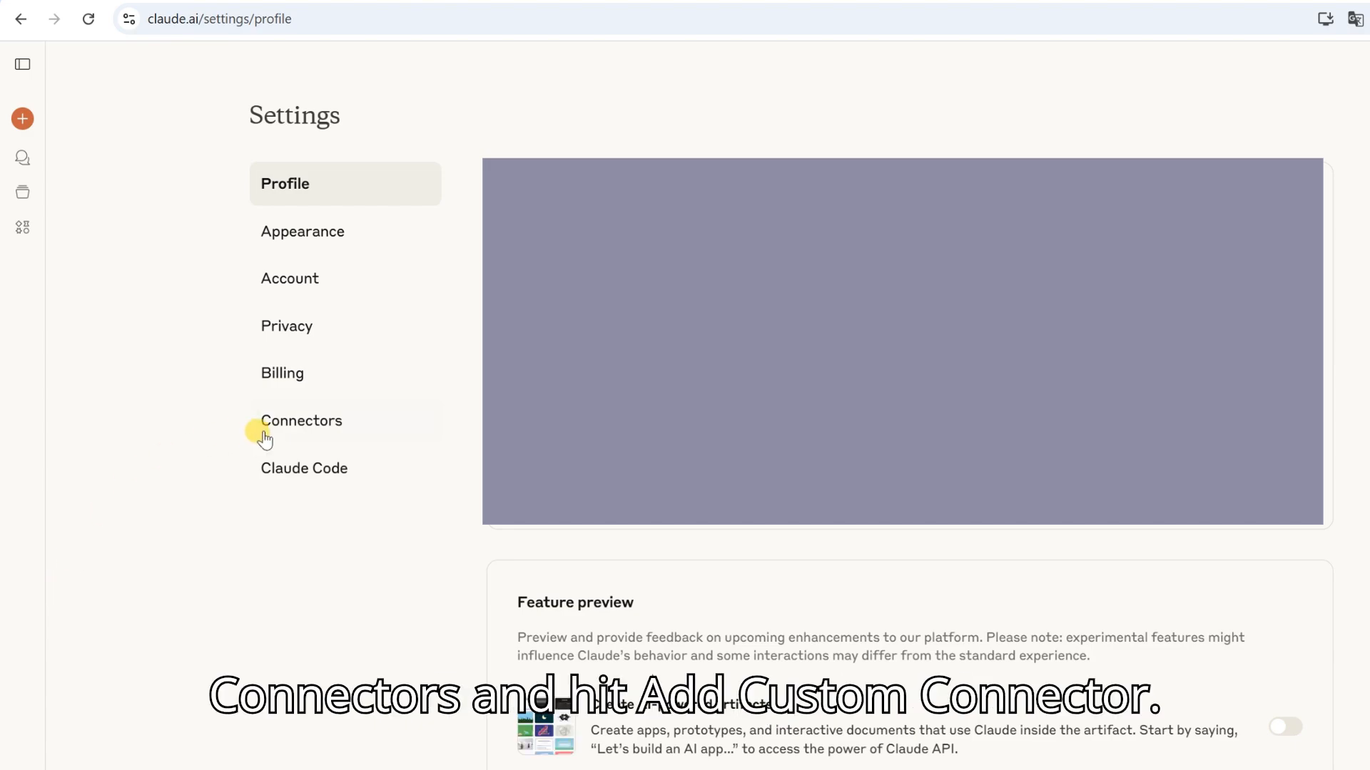
{"action": "left_click", "coordinate": [301, 420]}
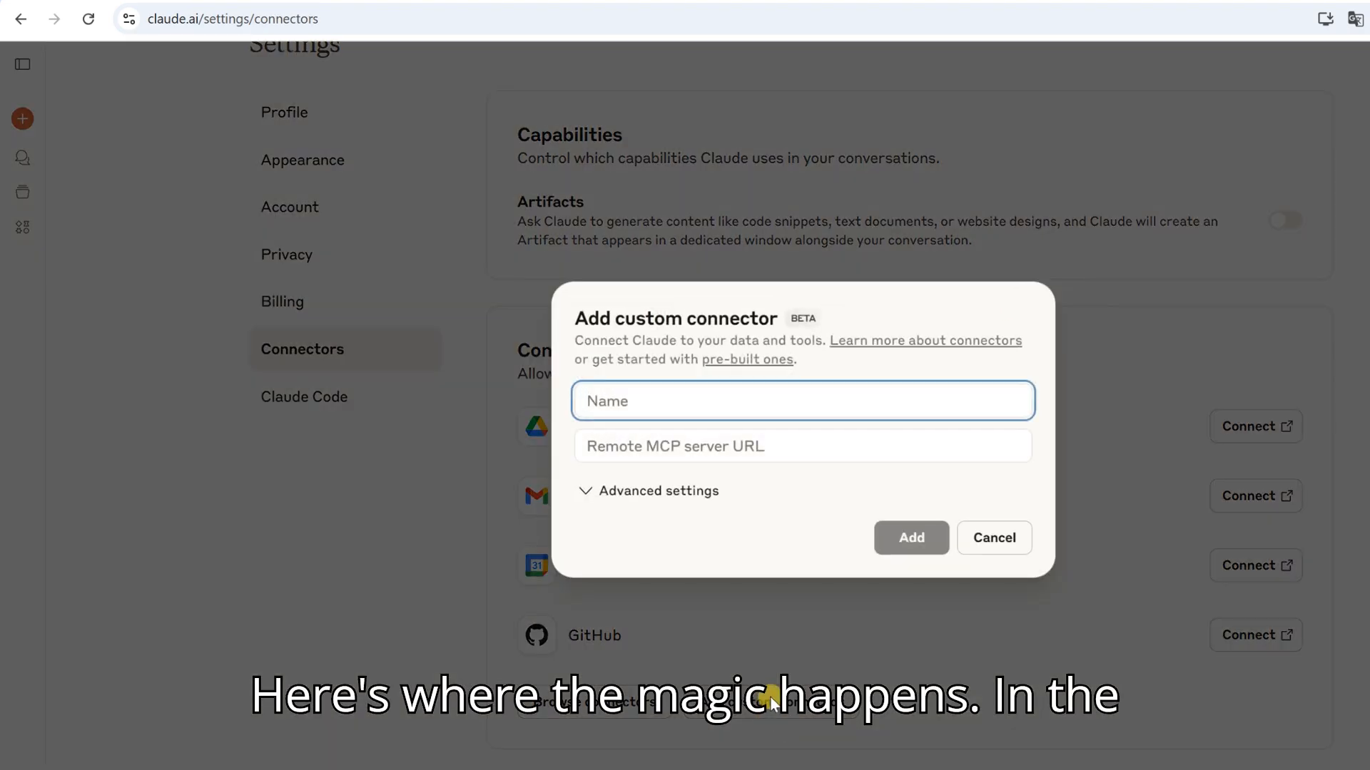
{"action": "type", "text": "AIWU TEST"}
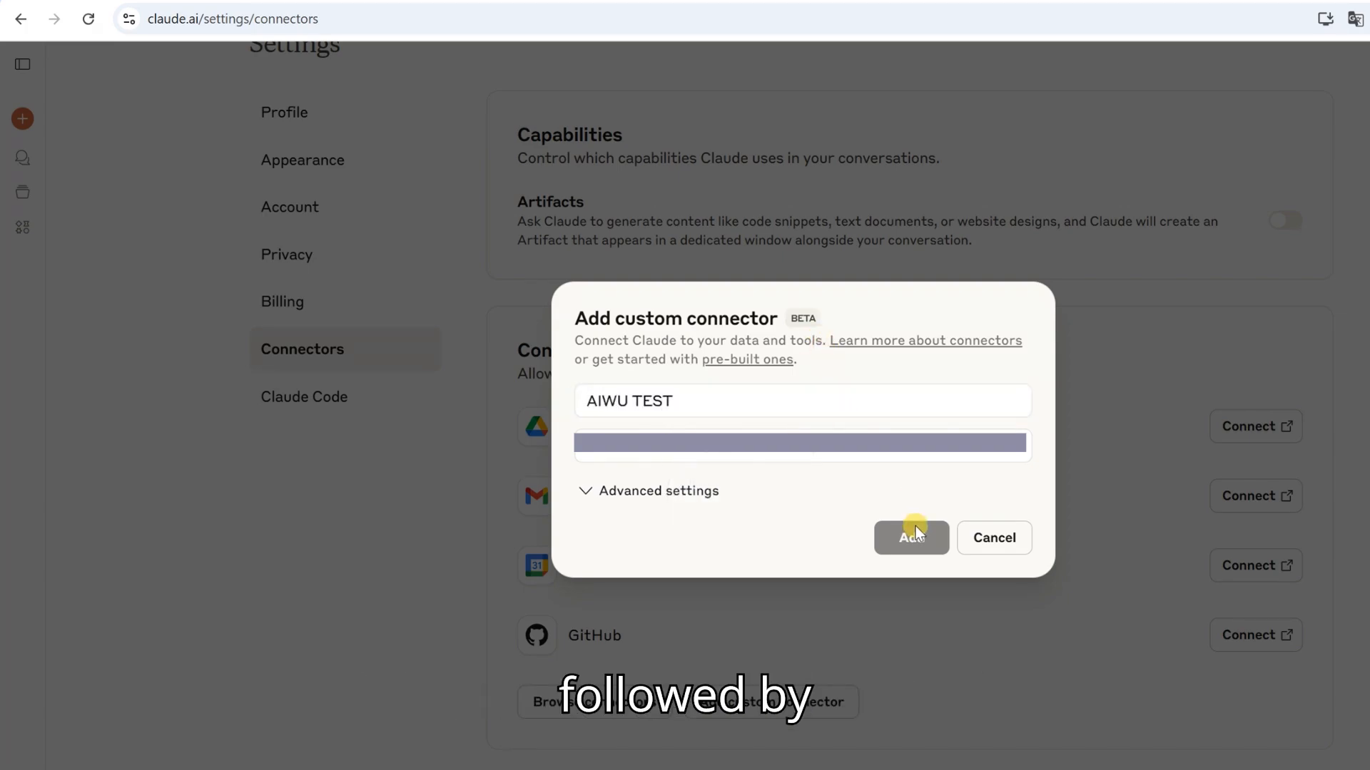
{"action": "left_click", "coordinate": [910, 538]}
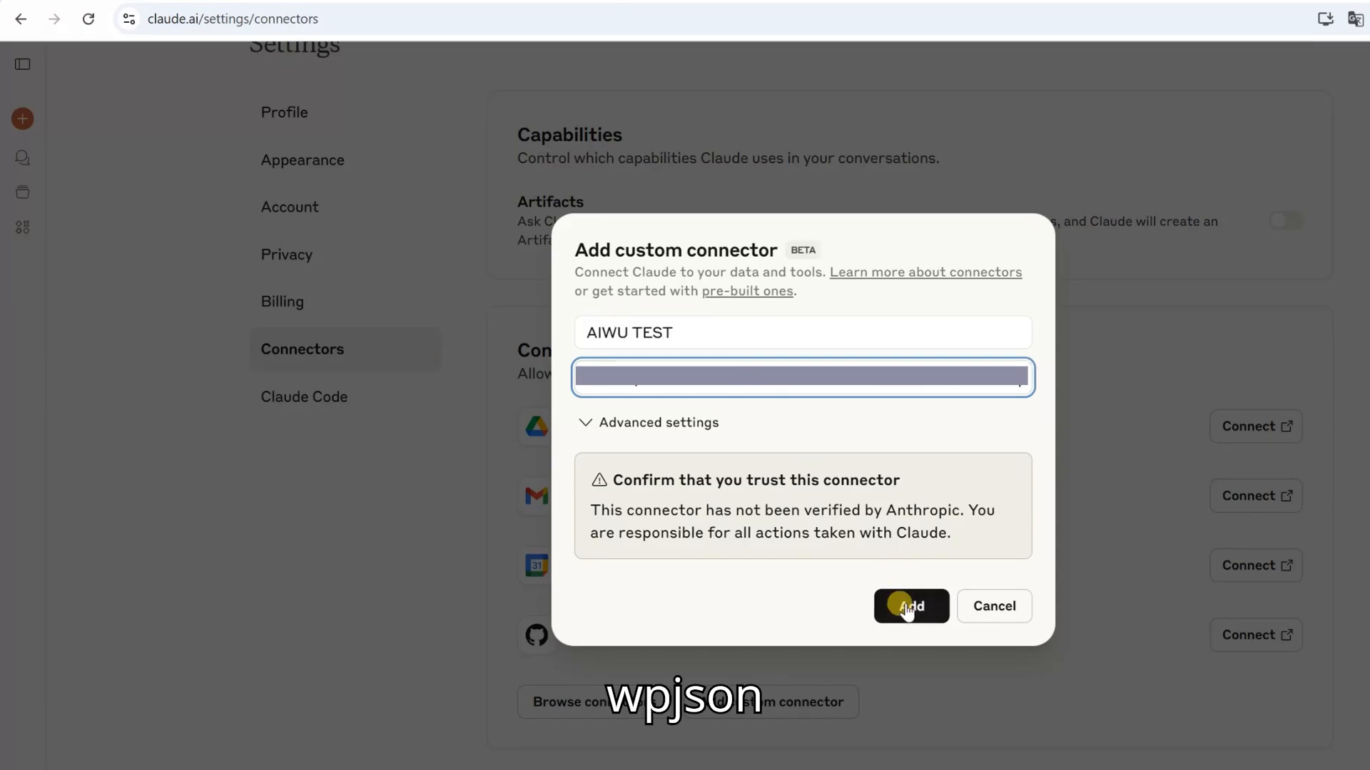
{"action": "left_click", "coordinate": [910, 606]}
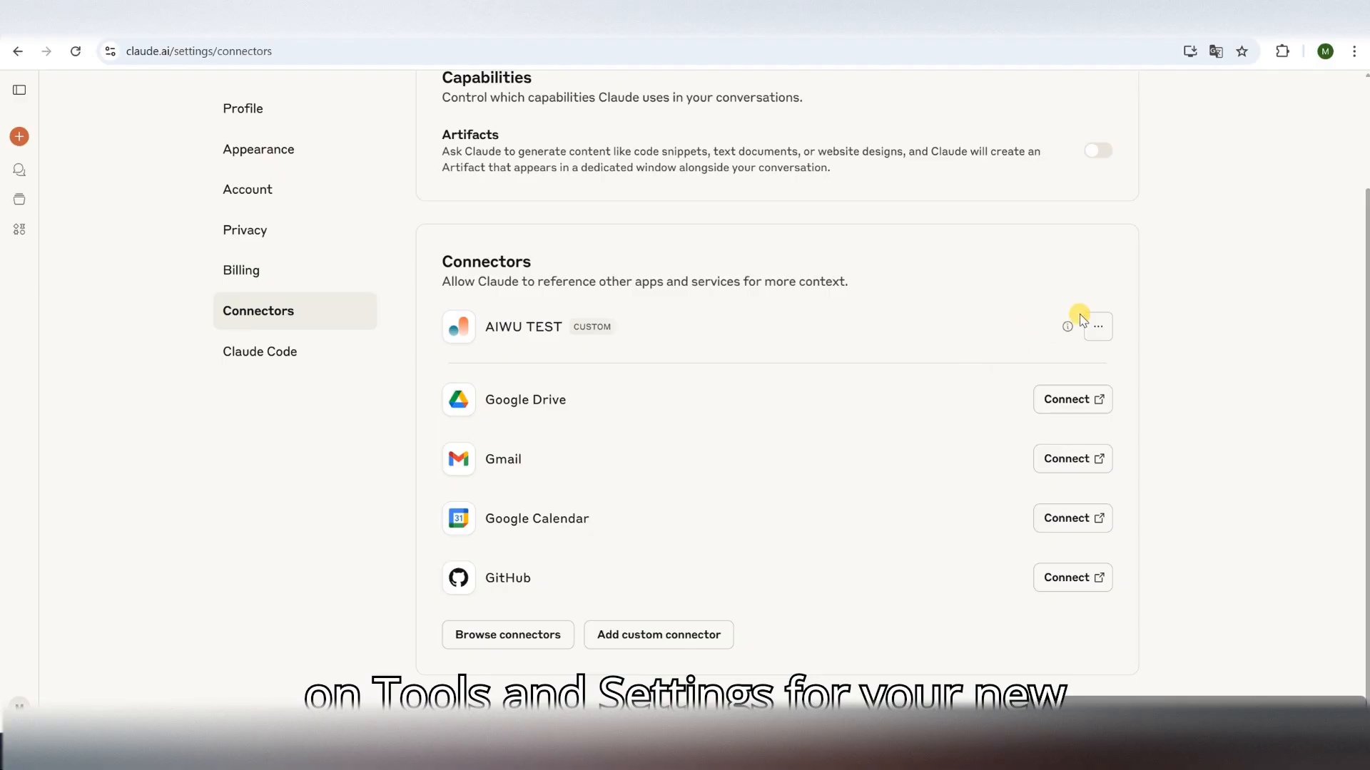
Step: Review AIWU TEST's provided tools and permissions, then start a new chat for the landing page request
{"action": "left_click", "coordinate": [1099, 325]}
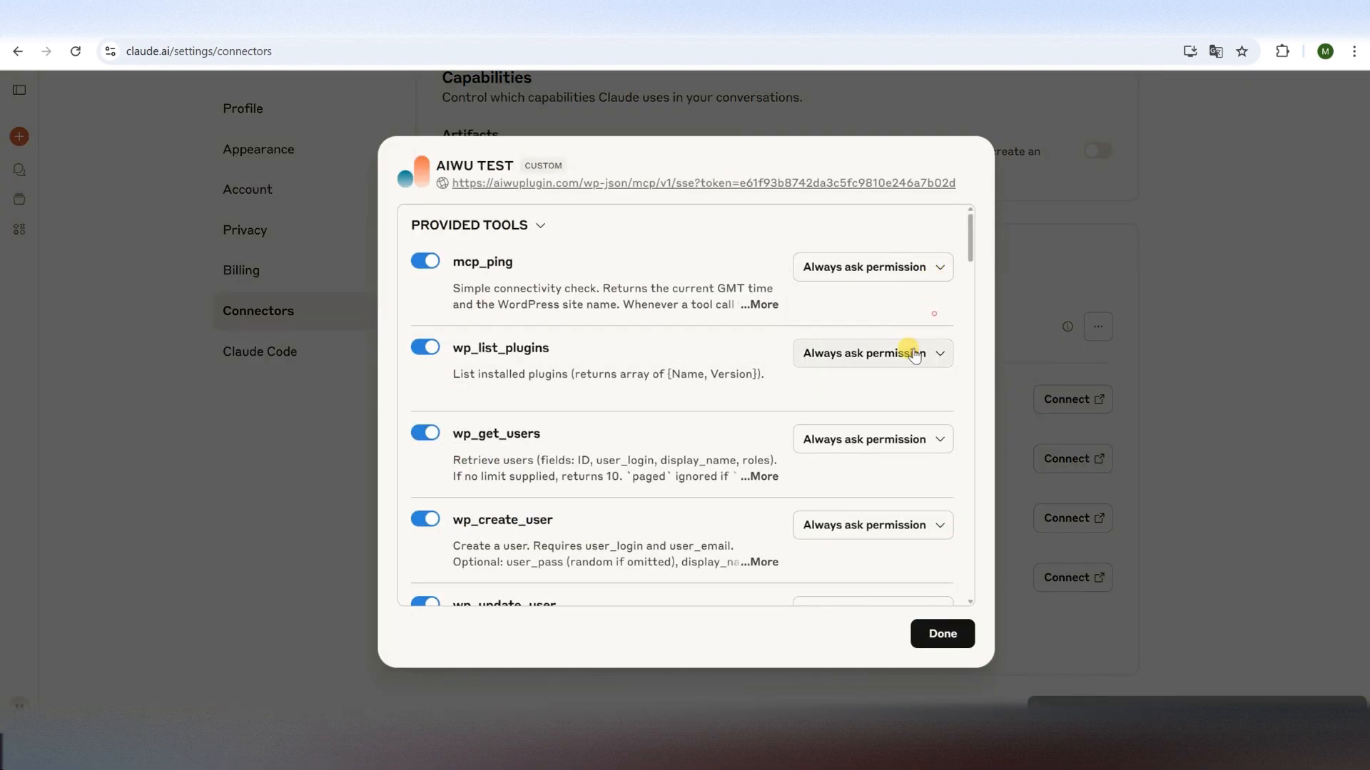
{"action": "scroll", "scroll_direction": "down", "scroll_amount": 3}
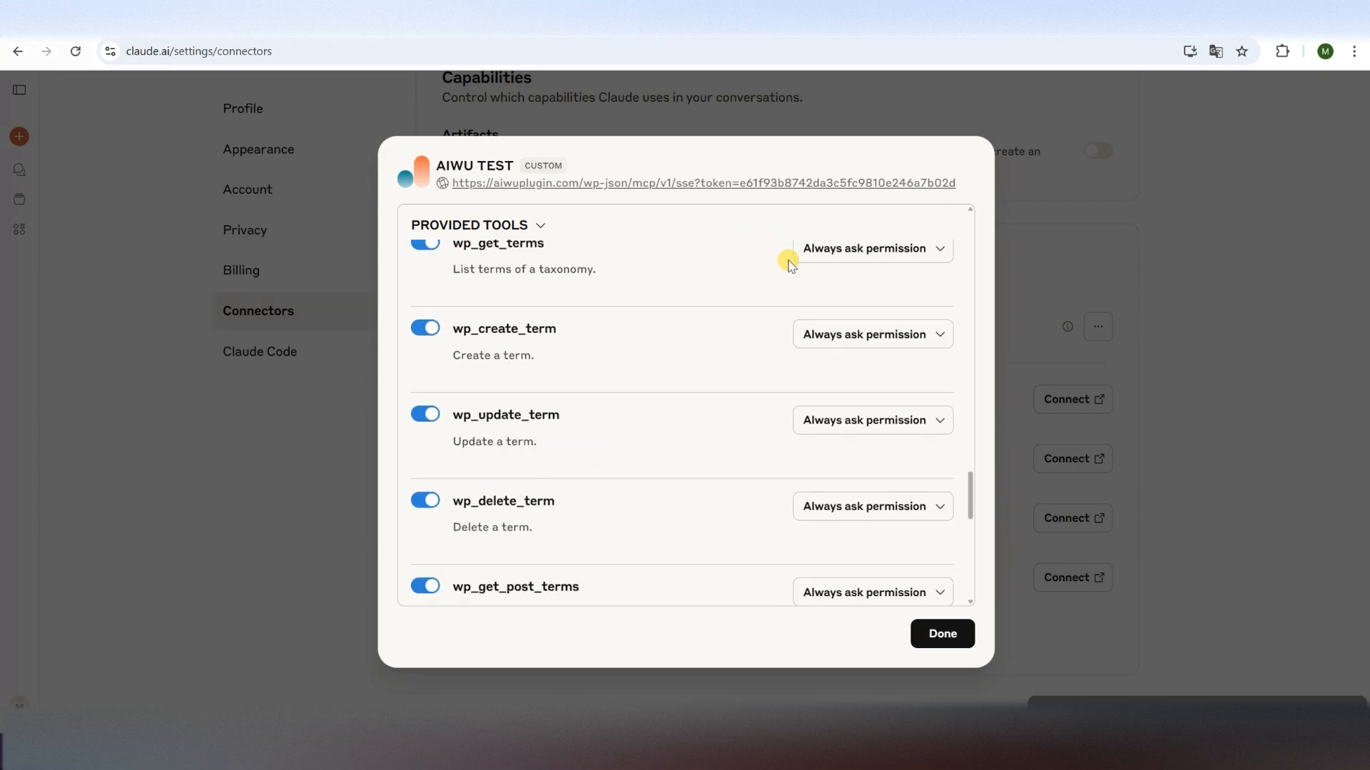
{"action": "left_click", "coordinate": [942, 633]}
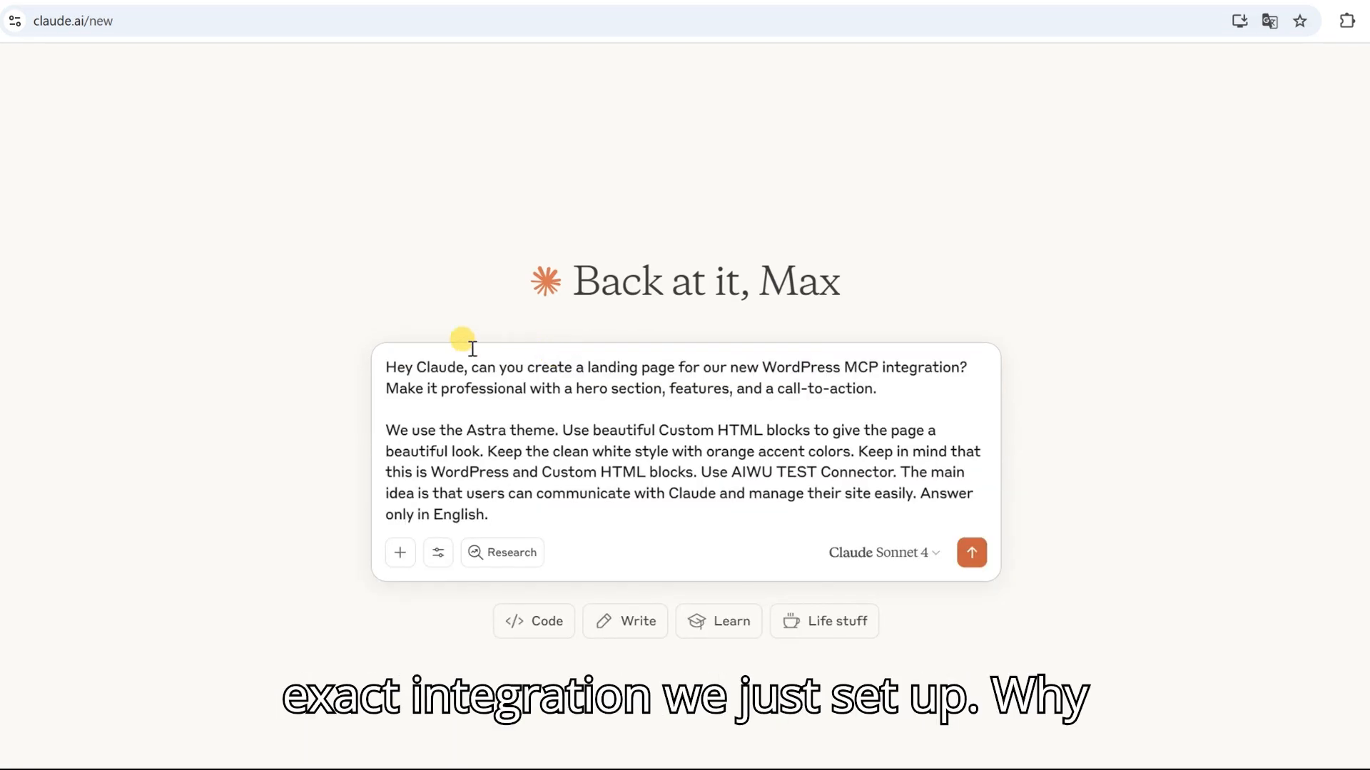
{"action": "mouse_move", "coordinate": [1015, 382]}
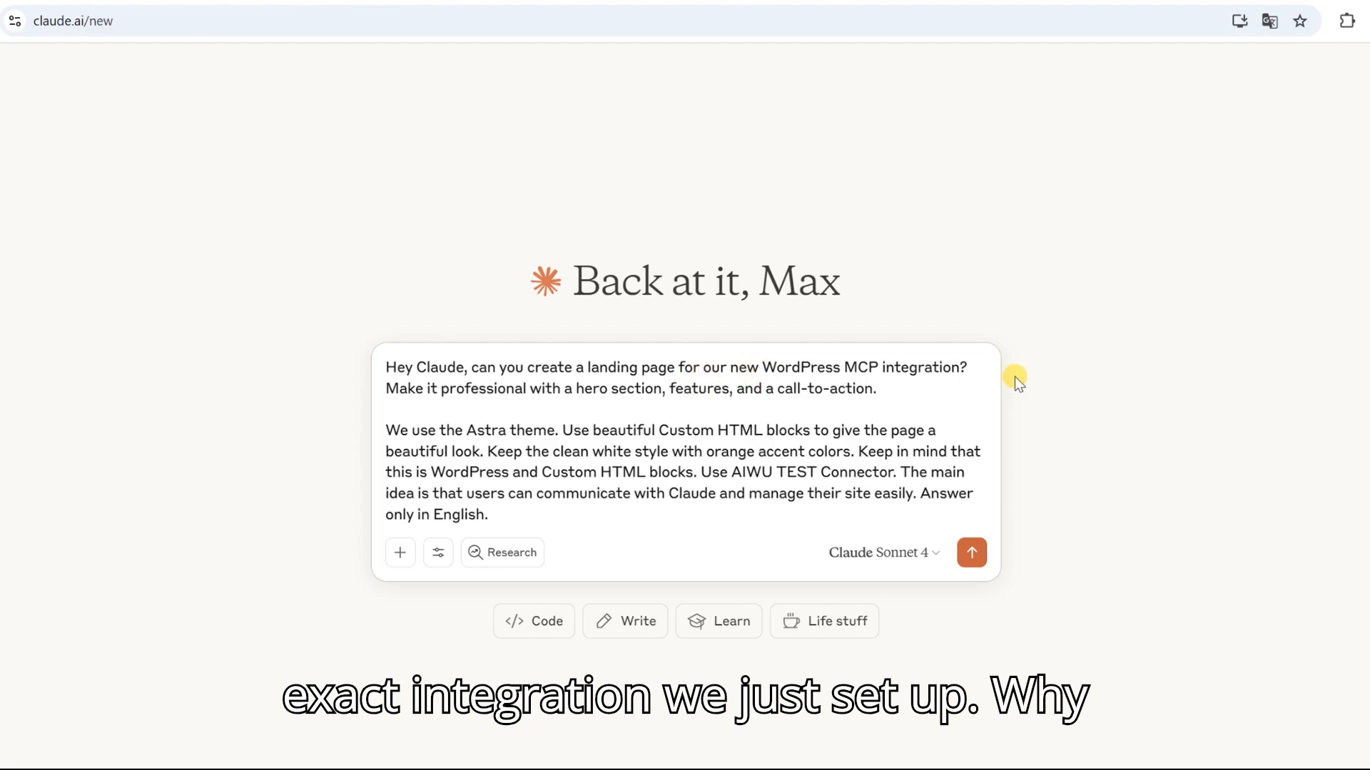
Step: Submit the Astra-themed WordPress MCP landing page prompt with orange accents to Claude
{"action": "left_click", "coordinate": [972, 553]}
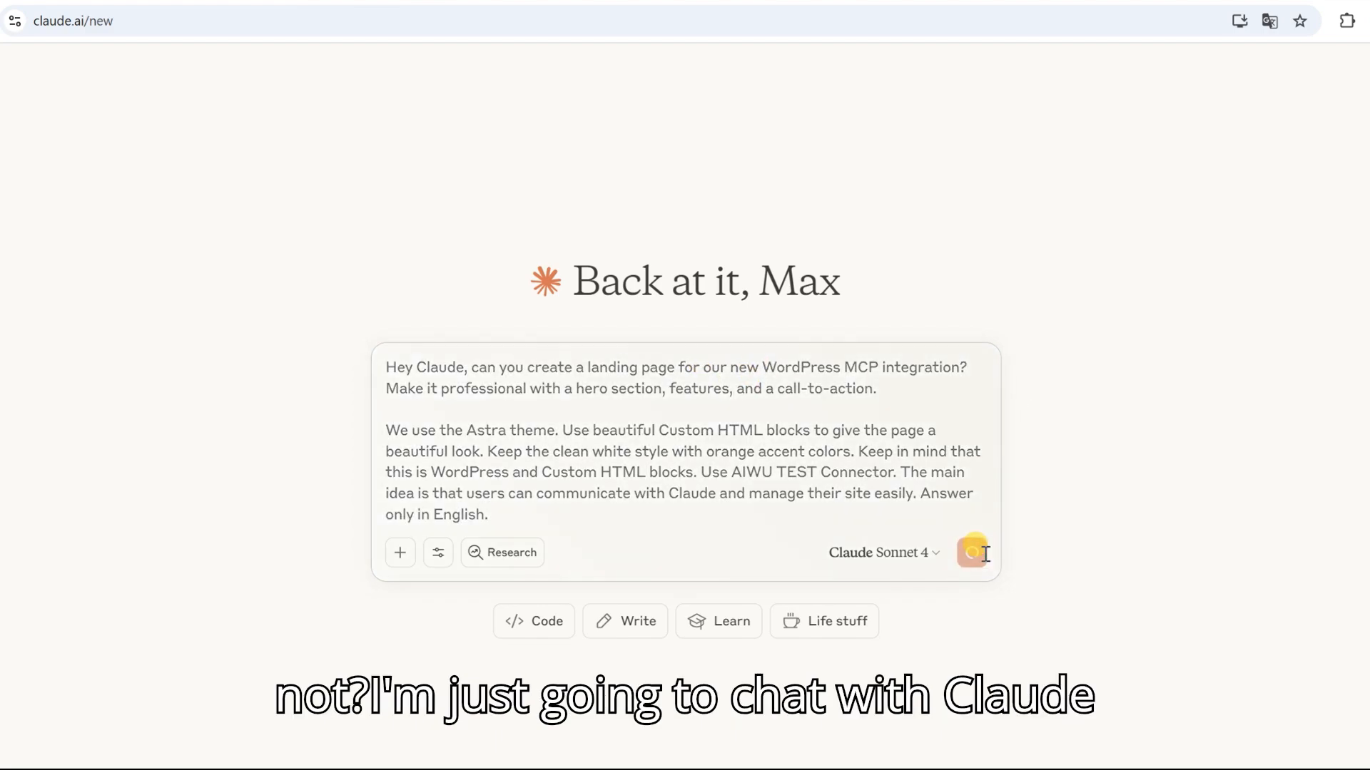
{"action": "left_click", "coordinate": [970, 552]}
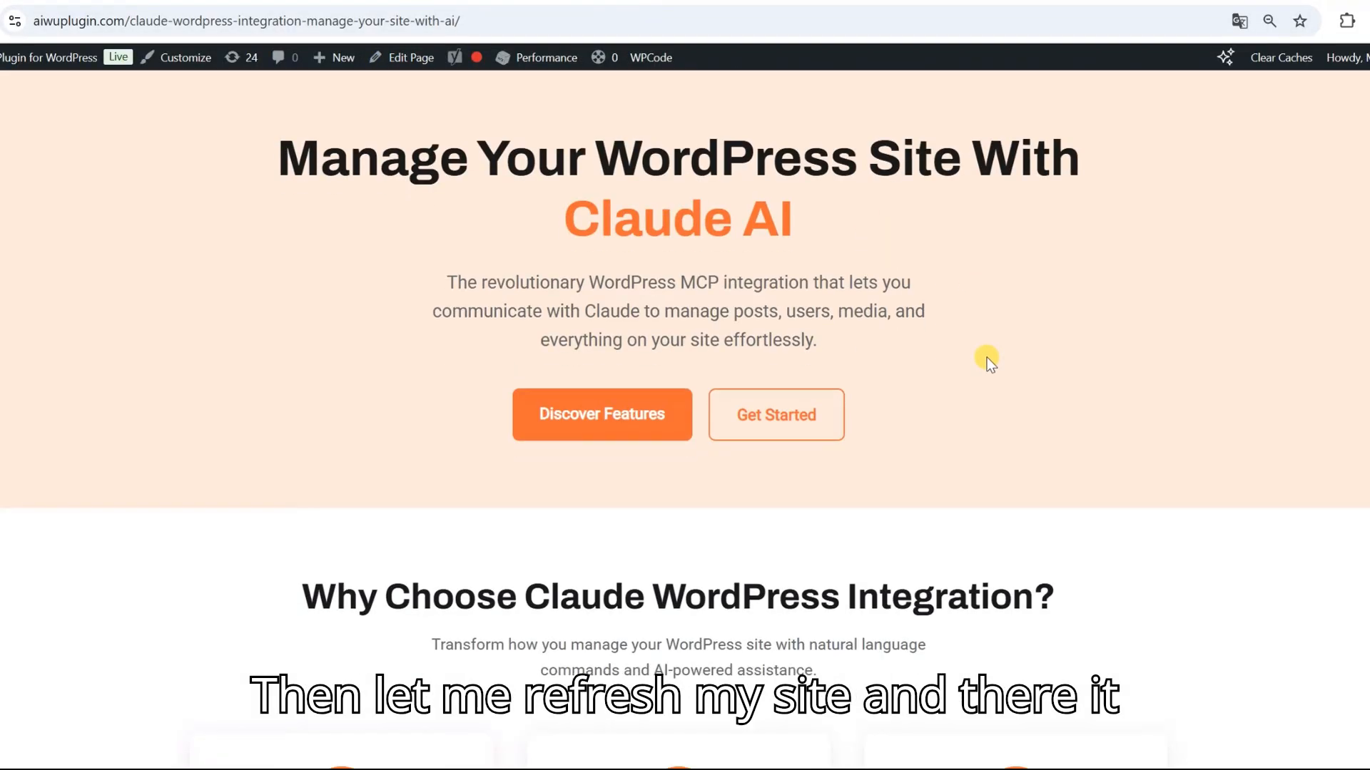
Step: Scroll the live landing page through hero, features, How It Works and call-to-action sections
{"action": "scroll", "scroll_direction": "down", "scroll_amount": 3}
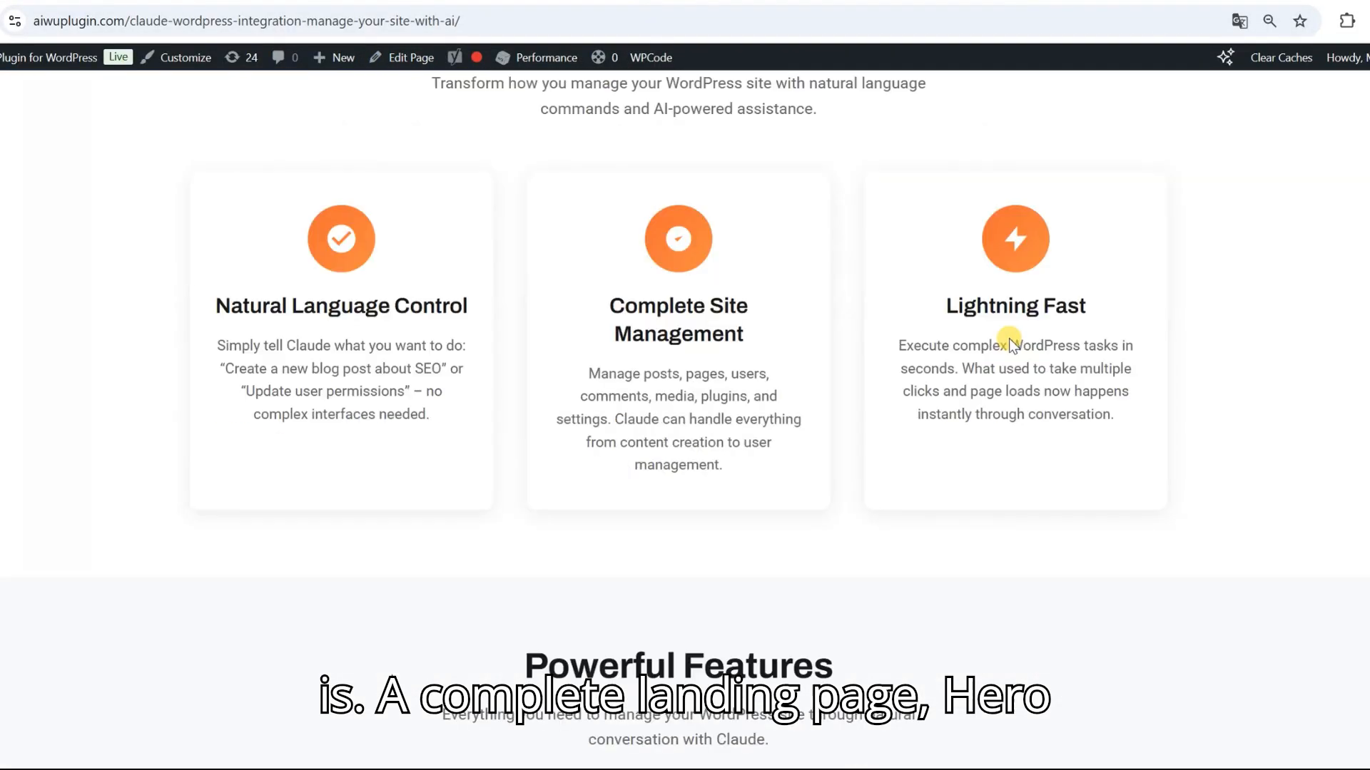
{"action": "scroll", "scroll_direction": "down", "scroll_amount": 3}
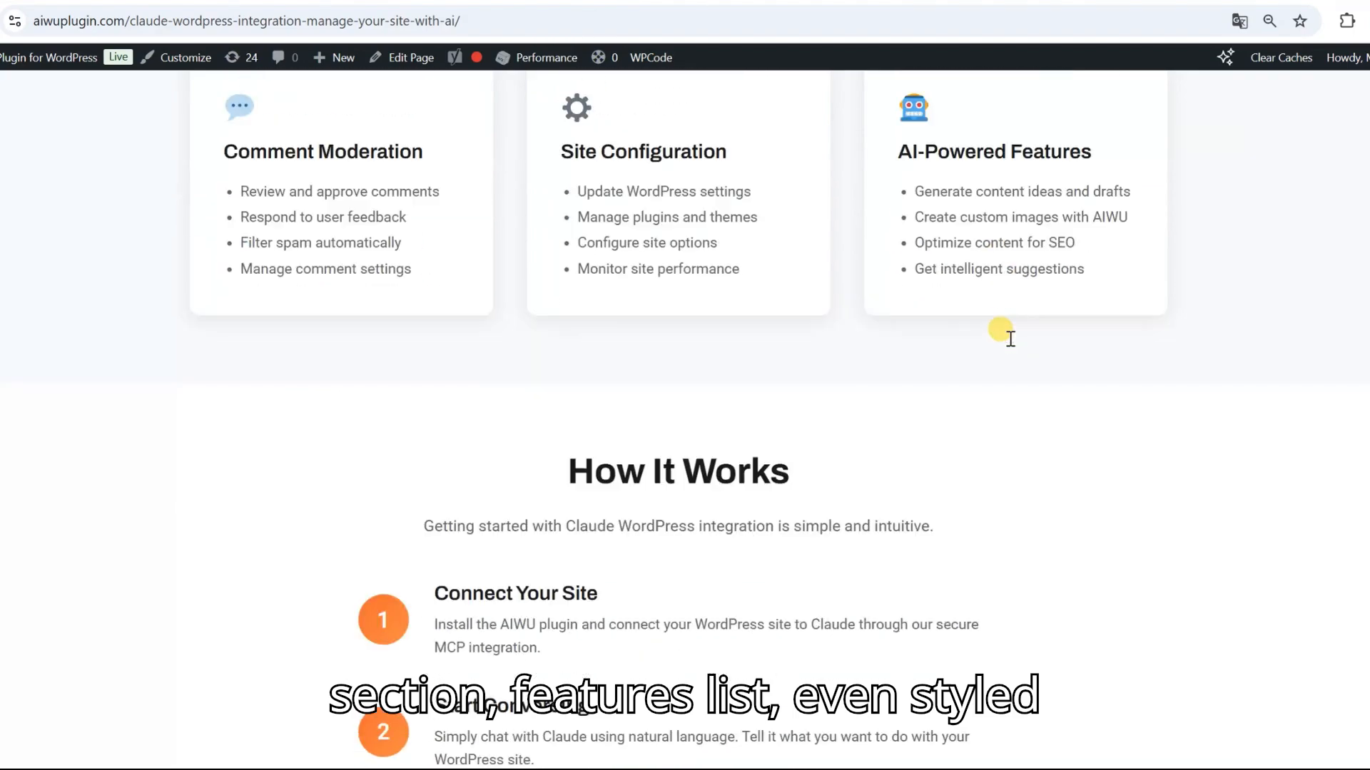
{"action": "scroll", "scroll_direction": "down", "scroll_amount": 3}
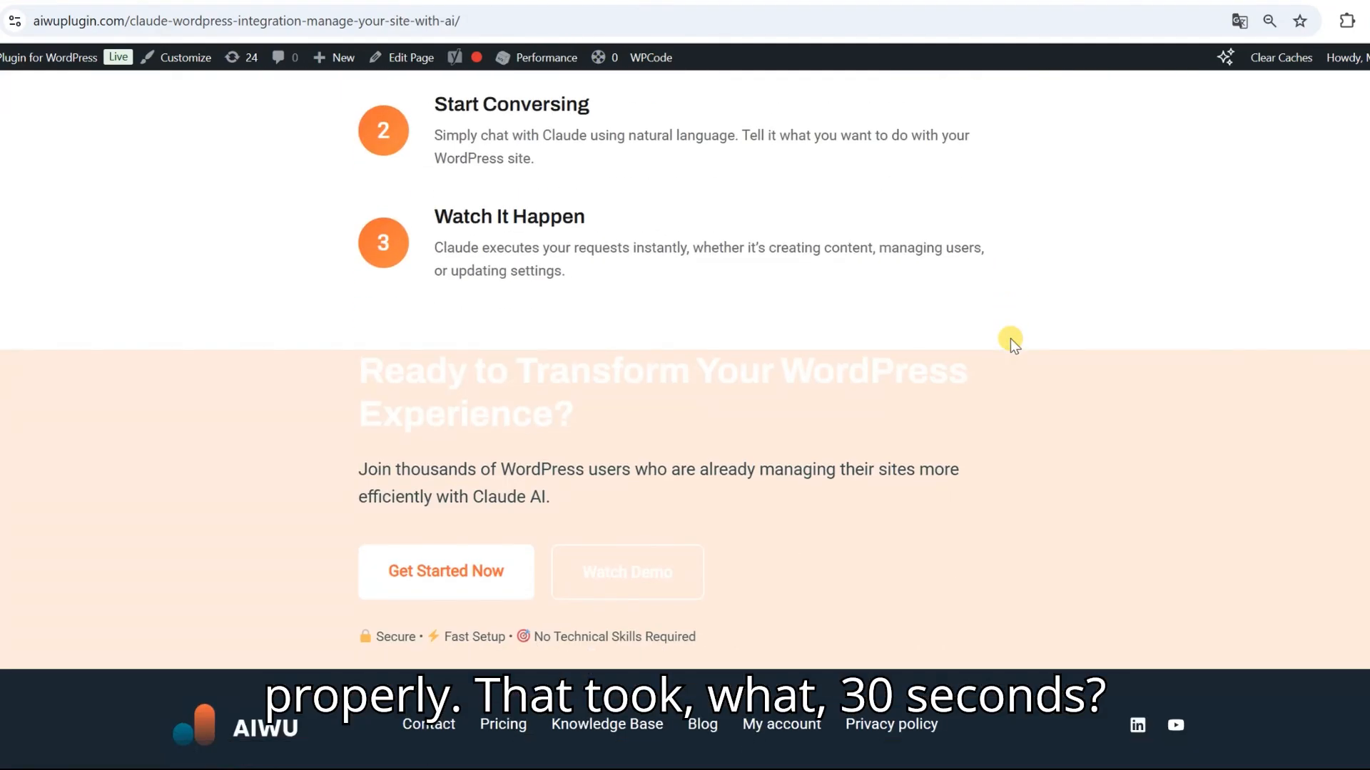
{"action": "scroll", "scroll_direction": "down", "scroll_amount": 3}
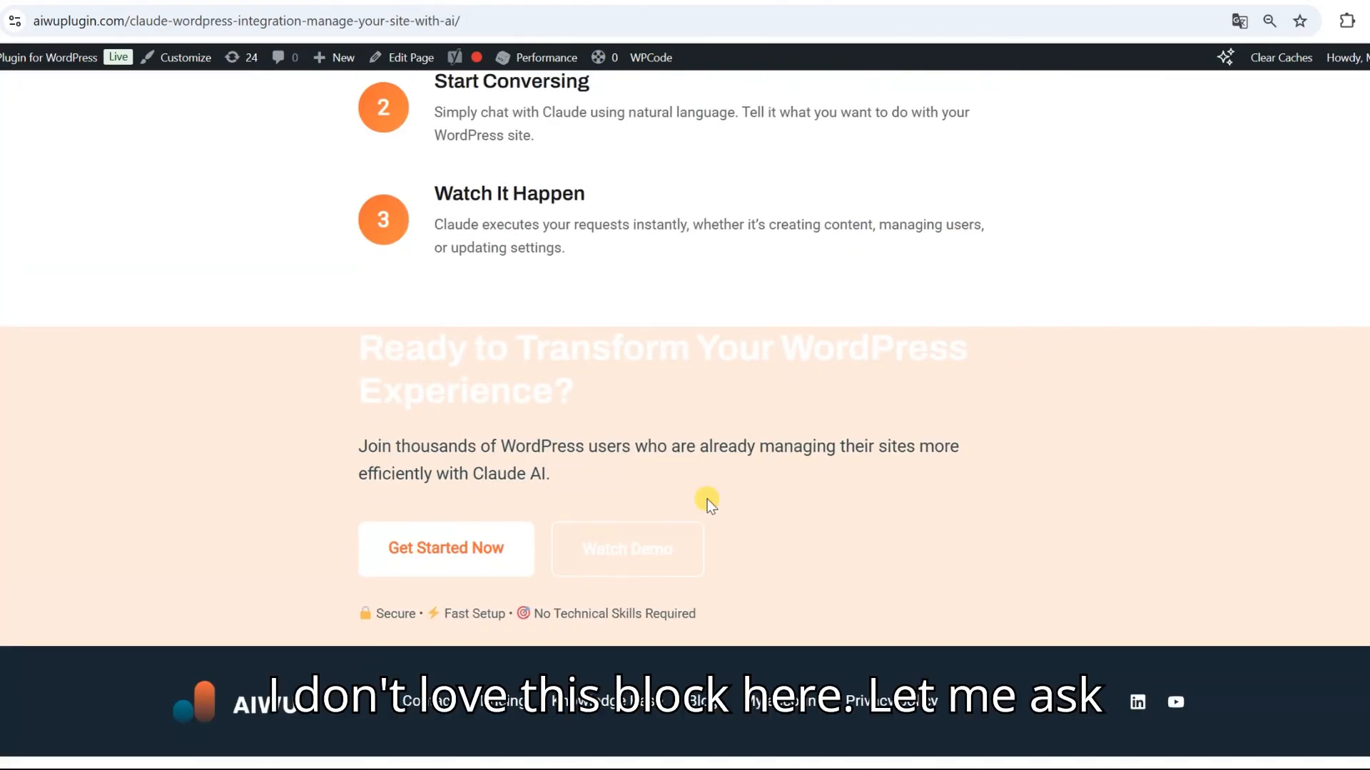
{"action": "mouse_move", "coordinate": [611, 490]}
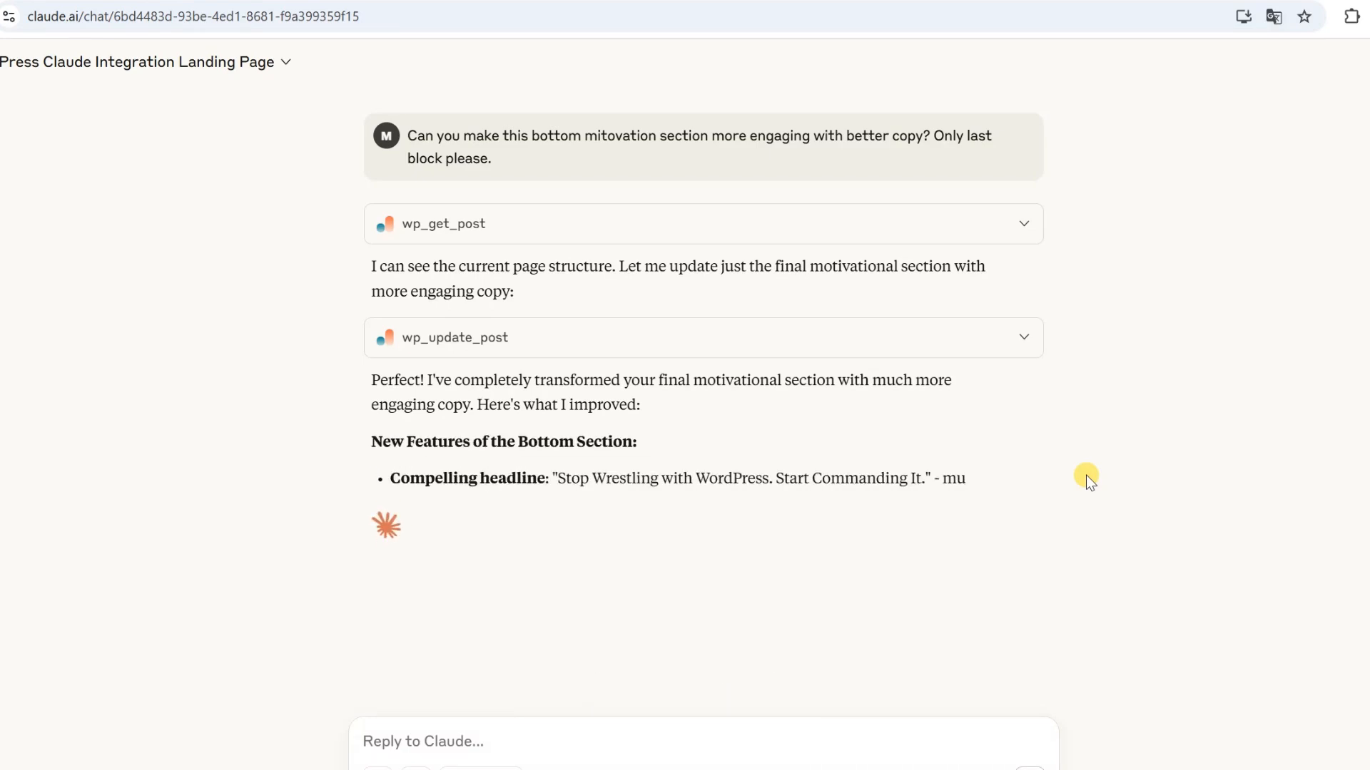
Step: Review Claude's rewritten closing motivational section on the updated page
{"action": "scroll", "scroll_direction": "down", "scroll_amount": 3}
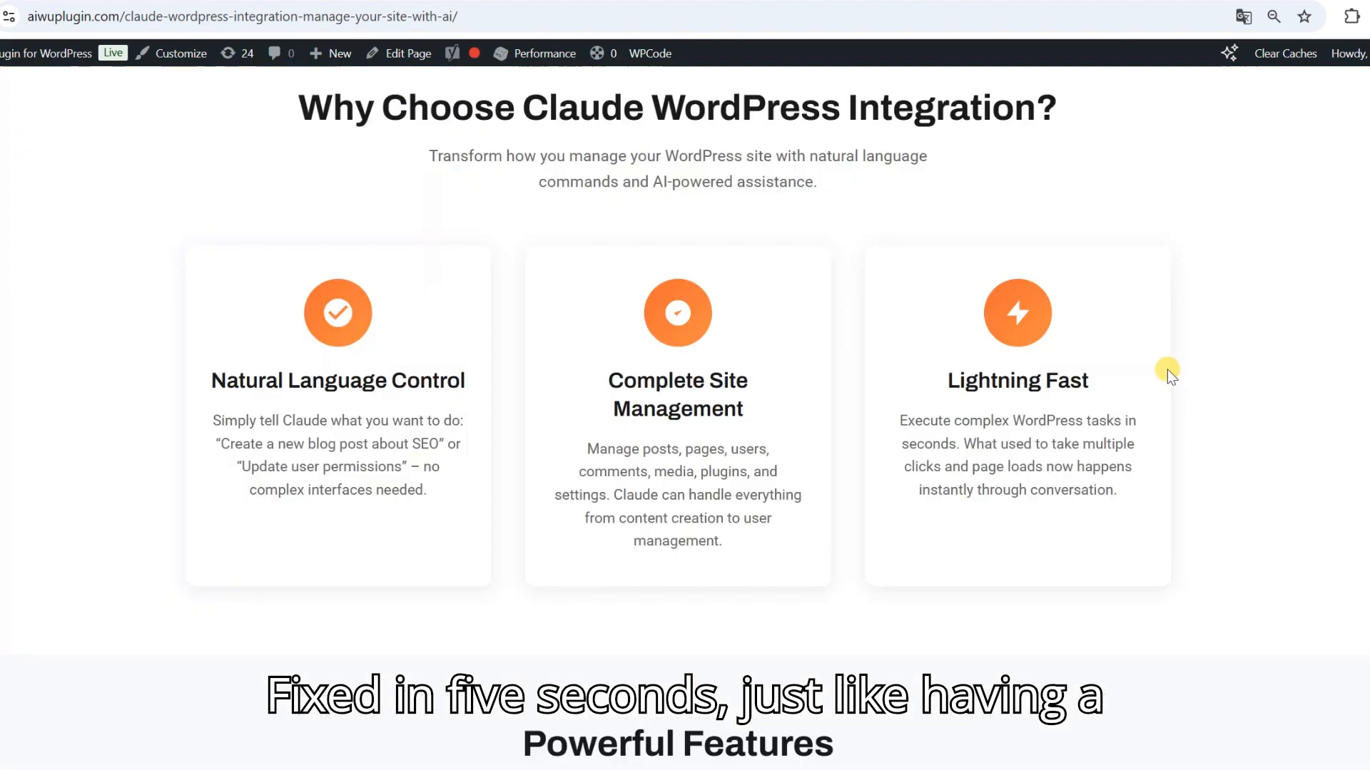
{"action": "scroll", "scroll_direction": "down", "scroll_amount": 3}
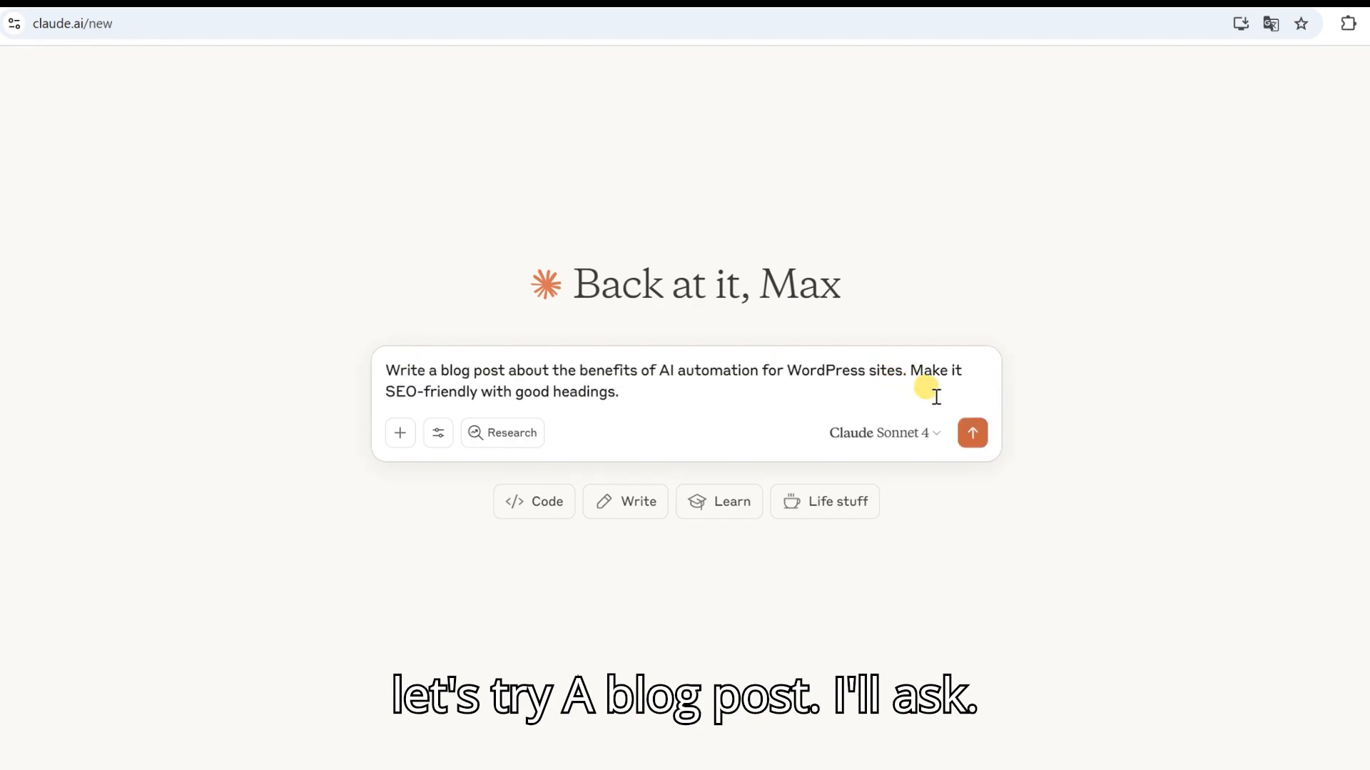
Step: Send the SEO blog post prompt naming AIWU Connector and open the published post's URL
{"action": "type", "text": "User"}
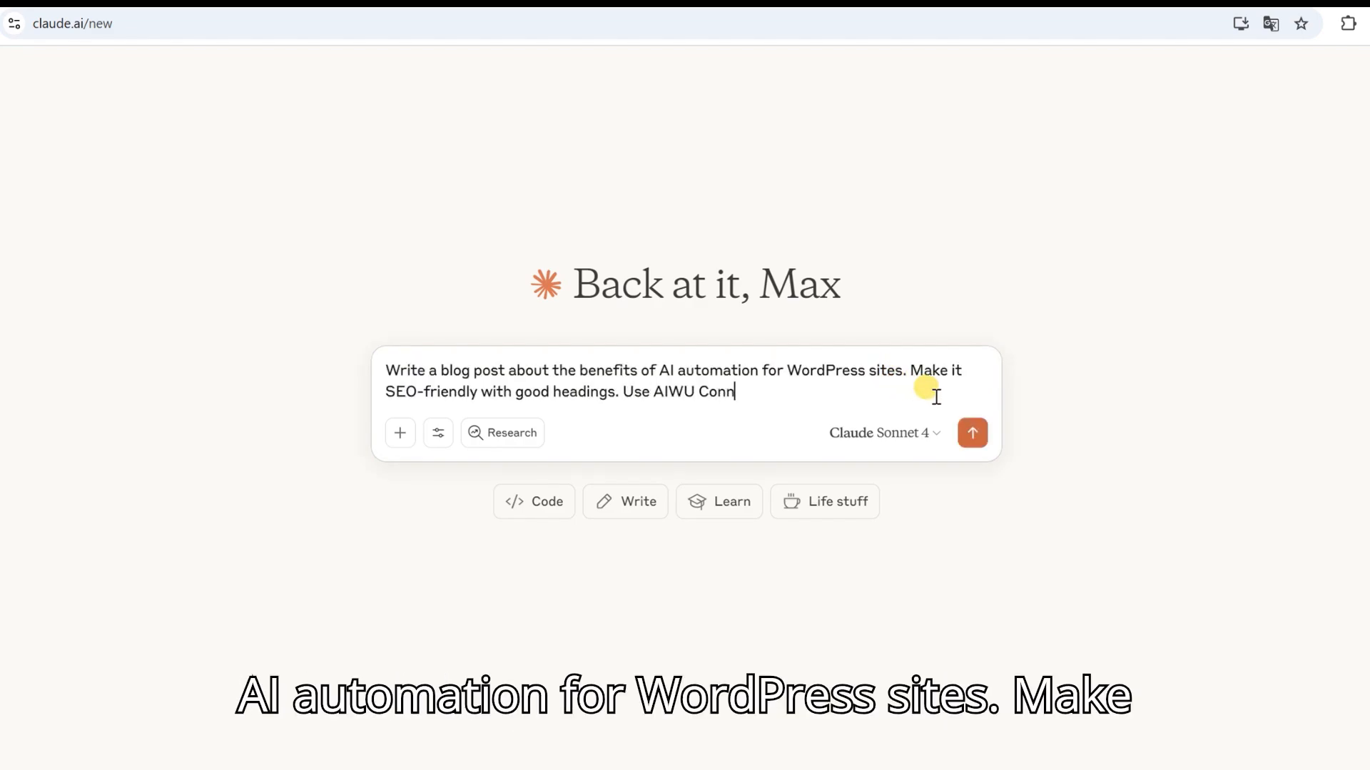
{"action": "type", "text": "ector"}
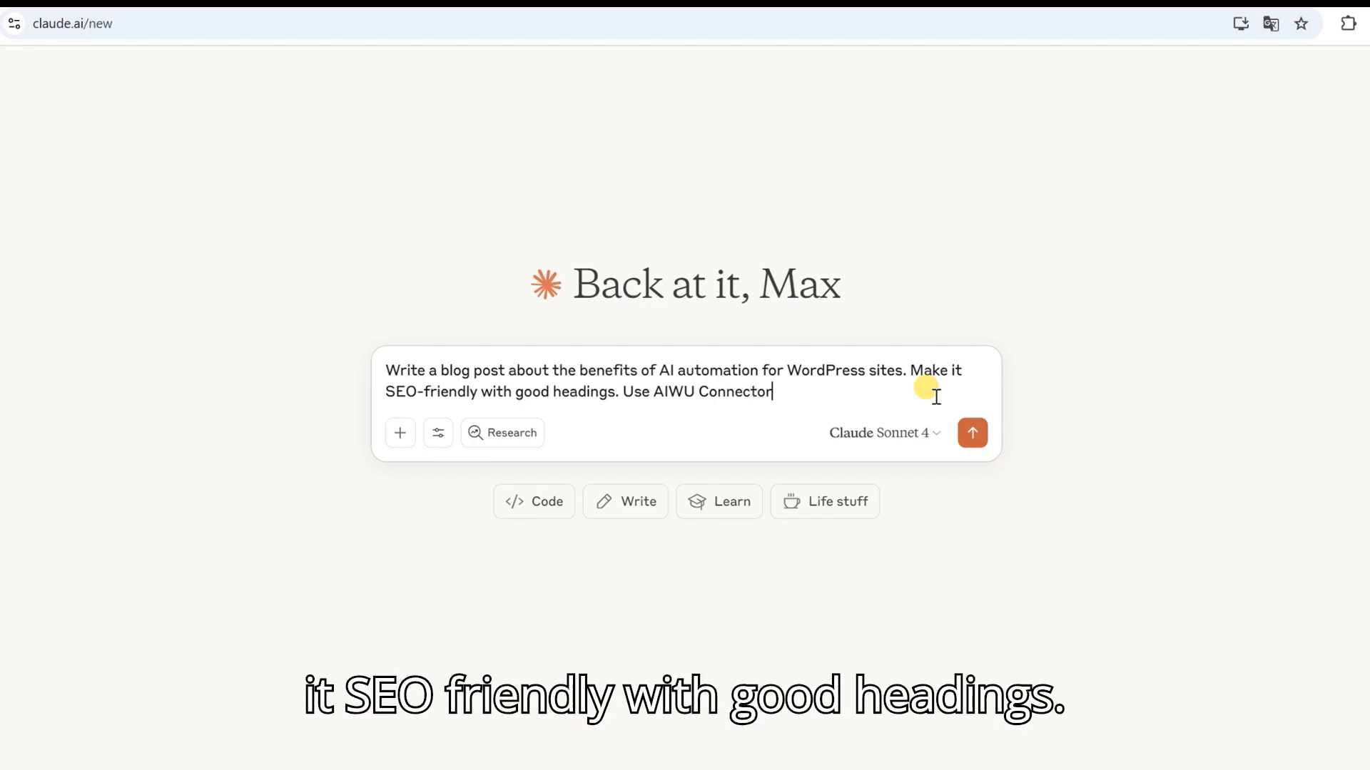
{"action": "left_click", "coordinate": [973, 434]}
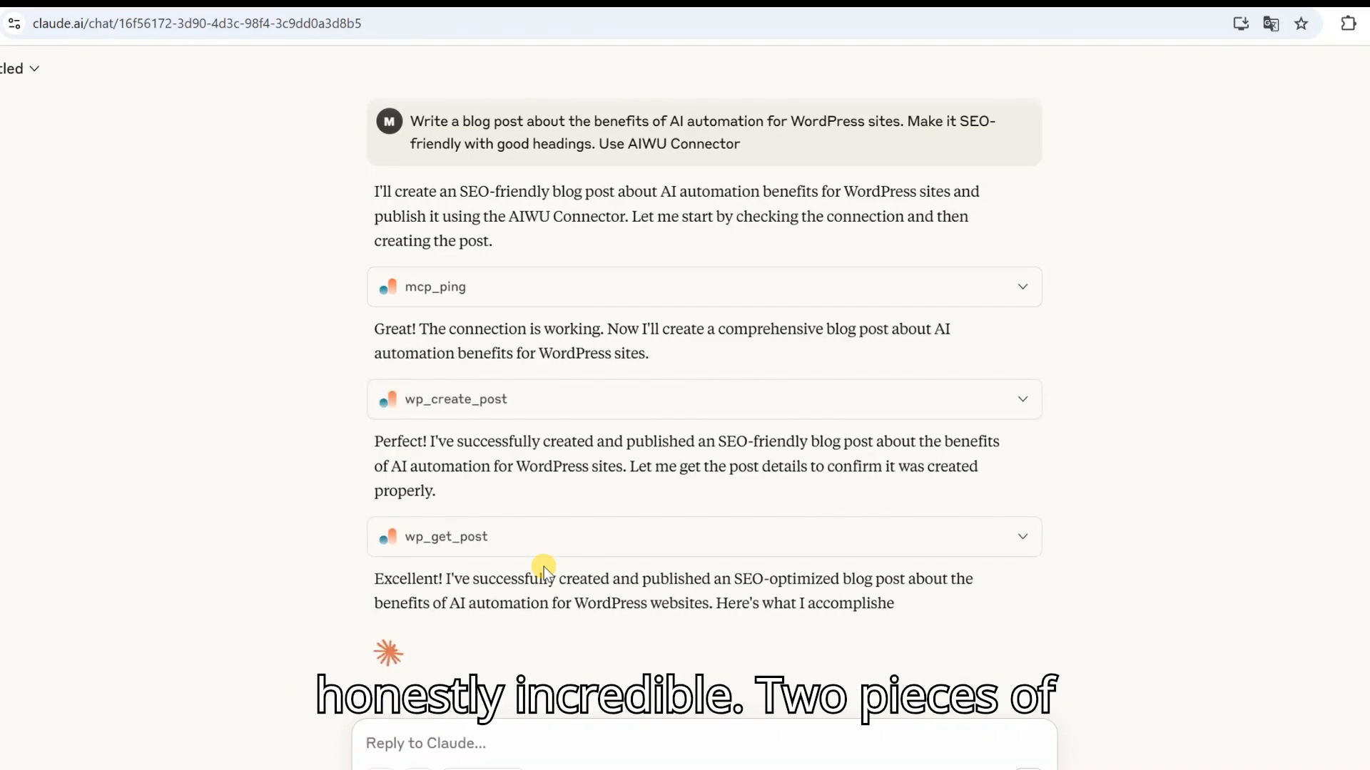
{"action": "scroll", "scroll_direction": "down", "scroll_amount": 3}
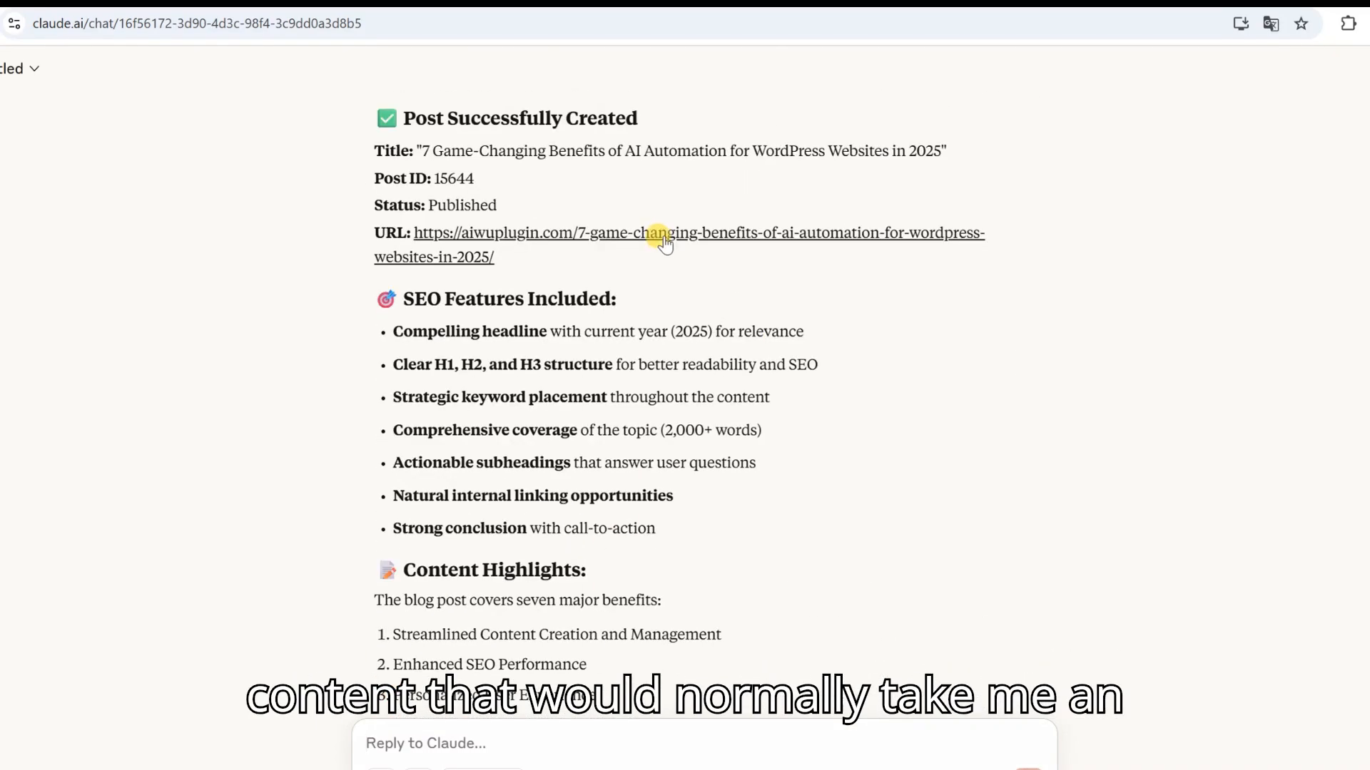
{"action": "left_click", "coordinate": [664, 236]}
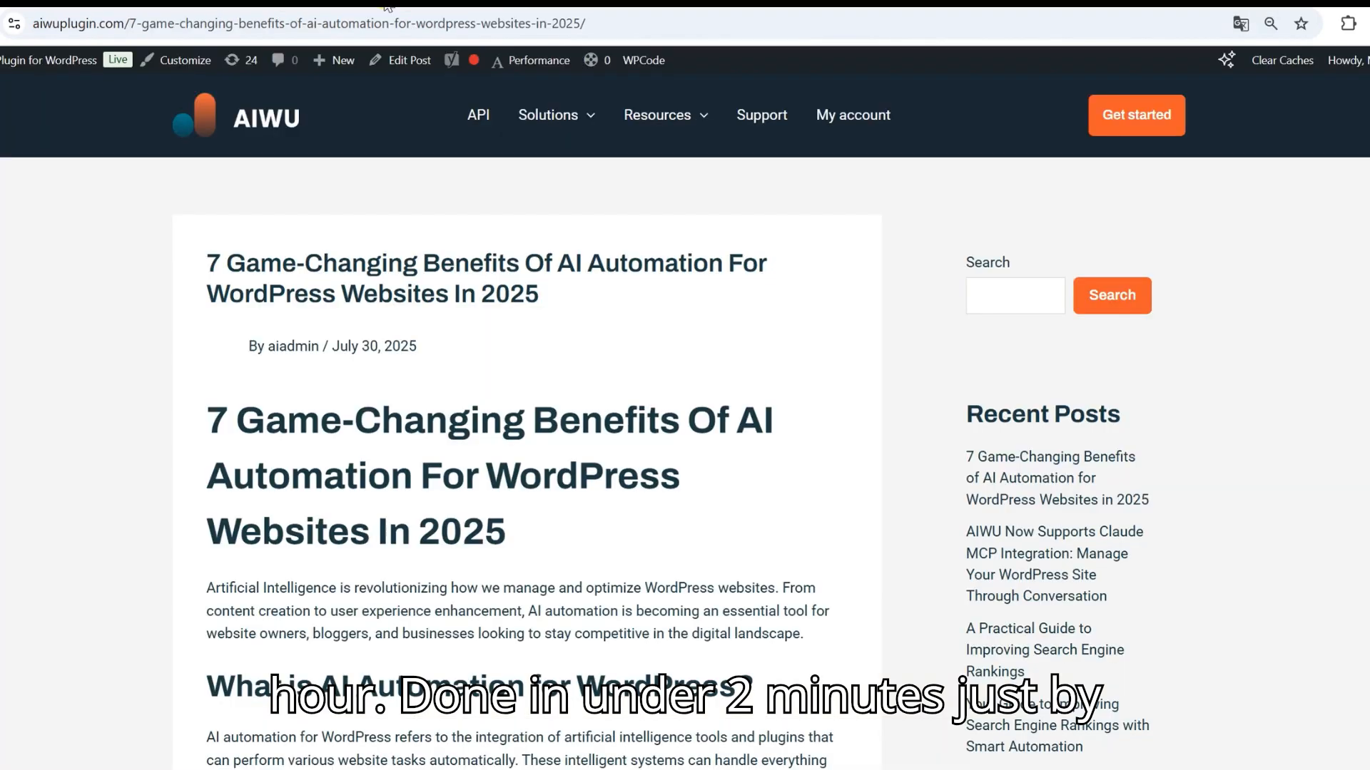
{"action": "scroll", "scroll_direction": "down", "scroll_amount": 3}
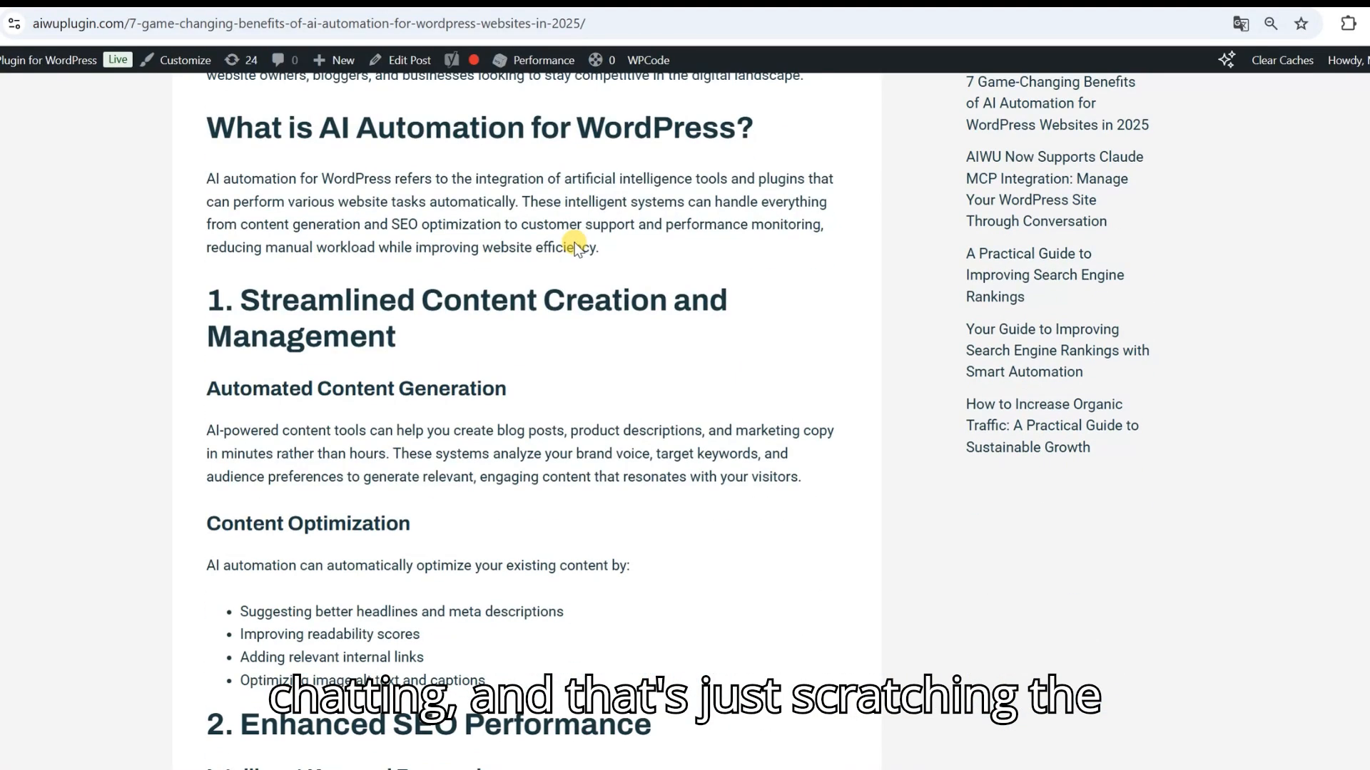
{"action": "scroll", "scroll_direction": "down", "scroll_amount": 3}
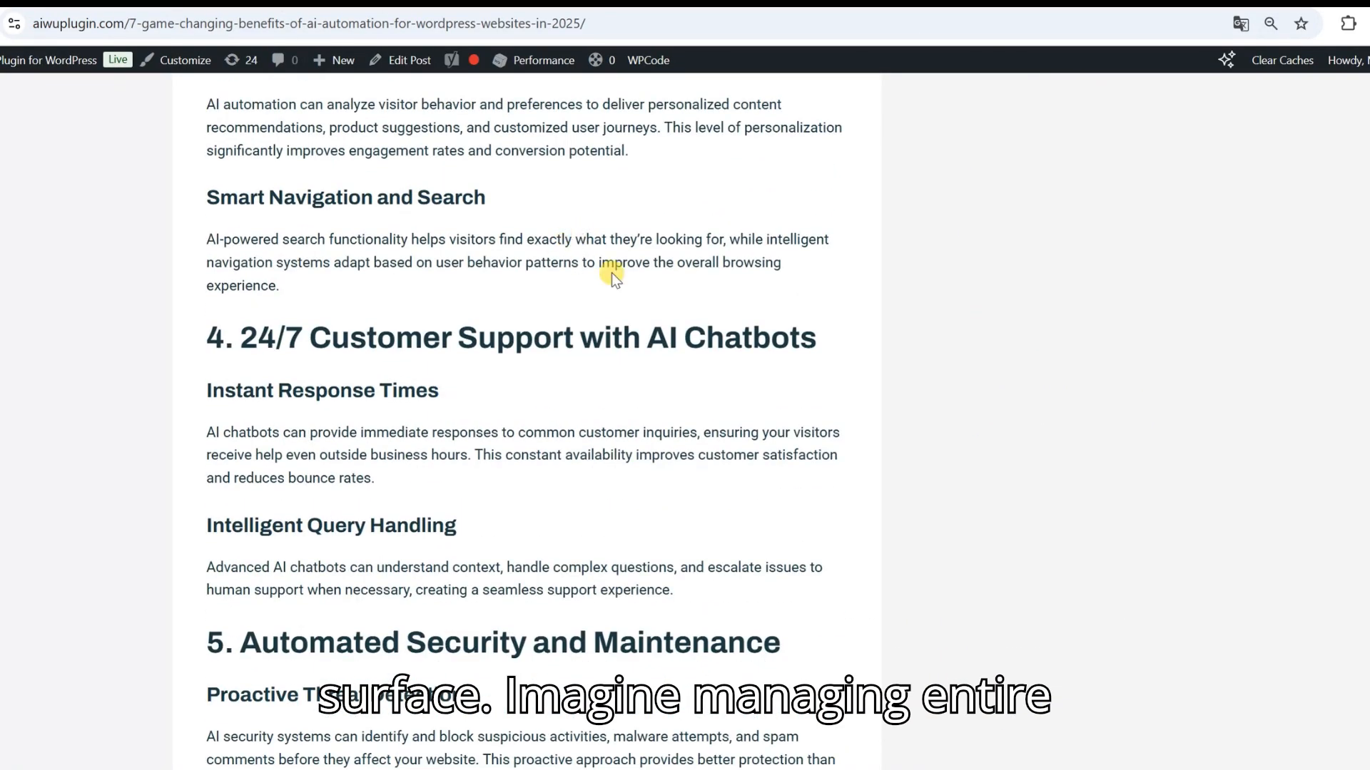
{"action": "scroll", "scroll_direction": "down", "scroll_amount": 3}
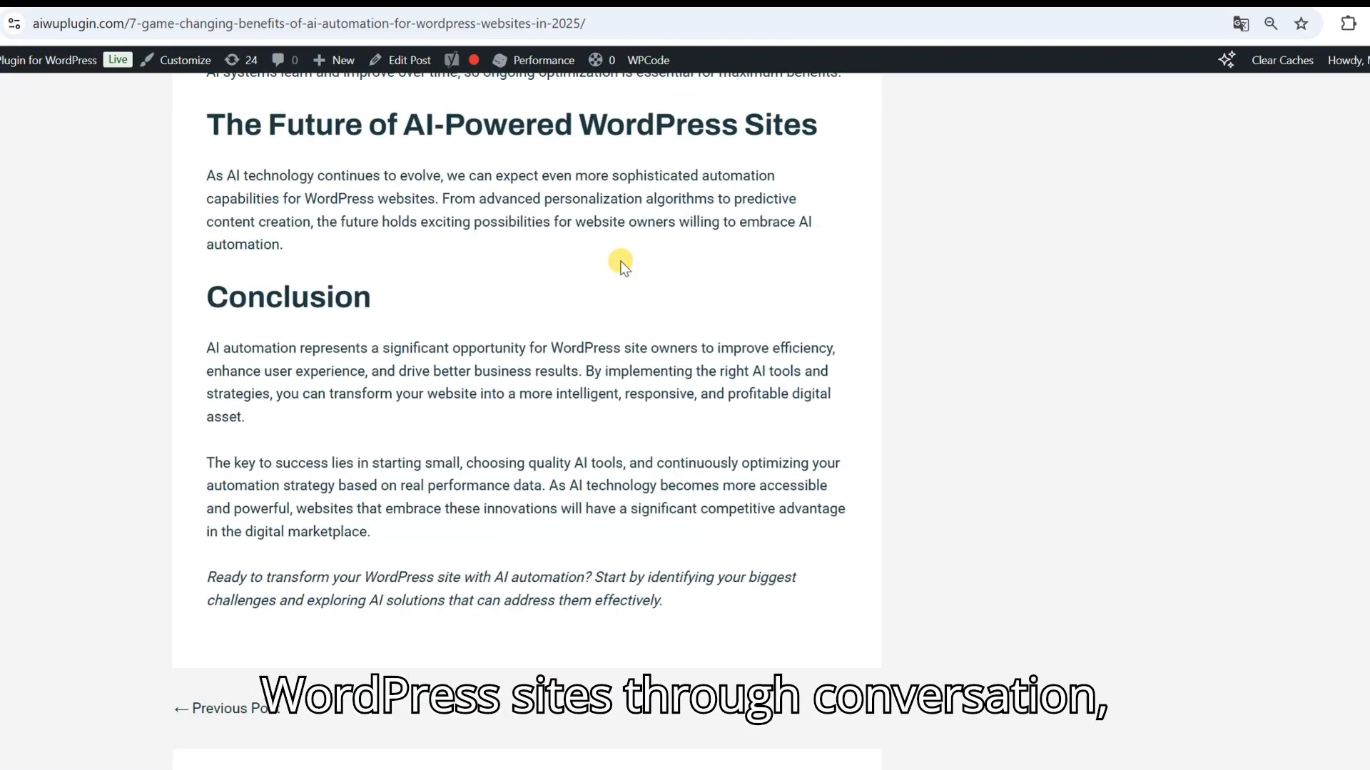